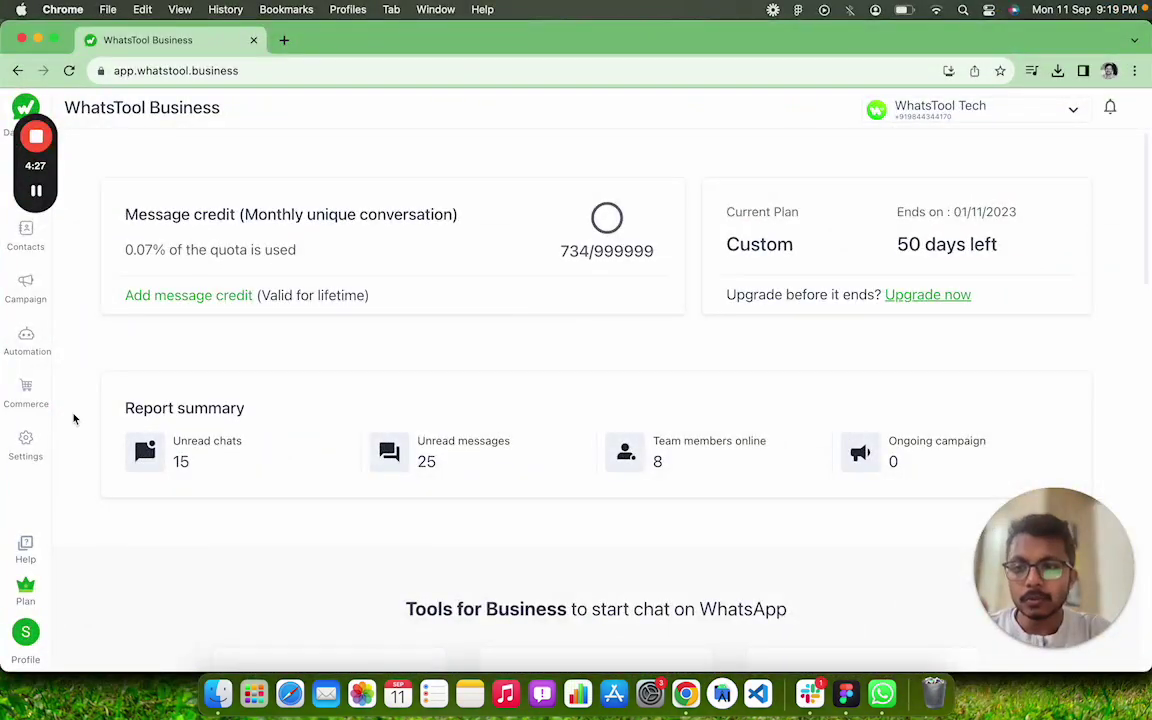
Step: Show the approved message templates list under Settings, including wt_app_lead_gen
left_click(24, 444)
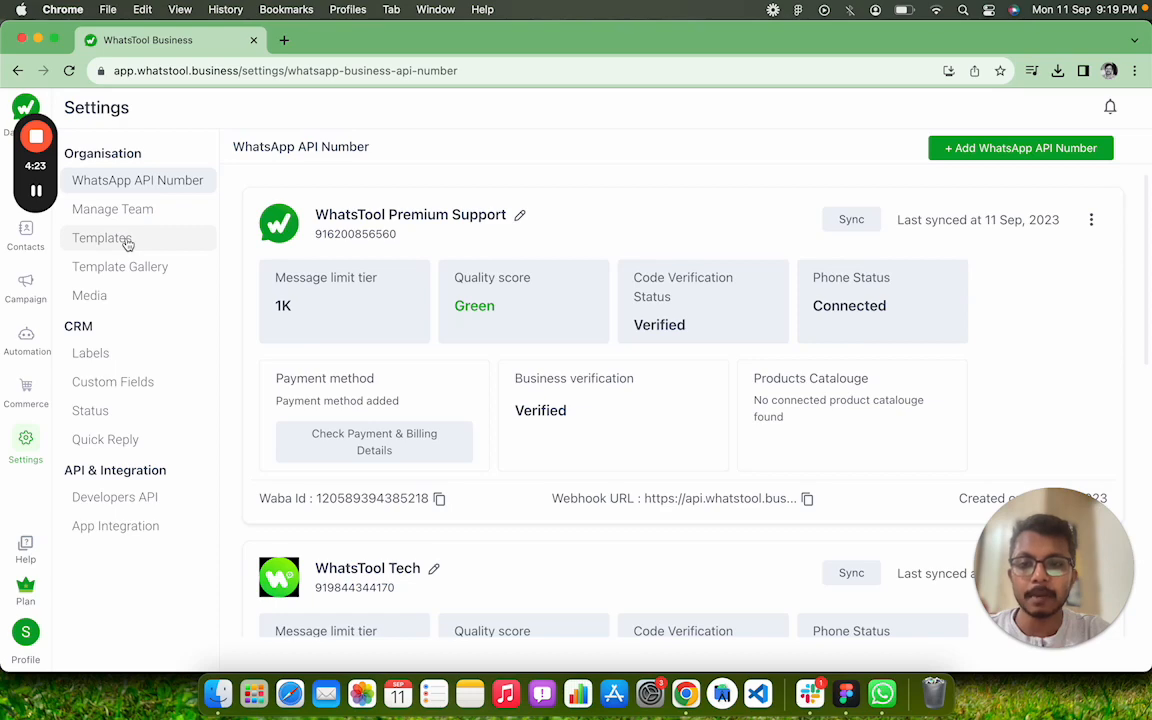
left_click(100, 238)
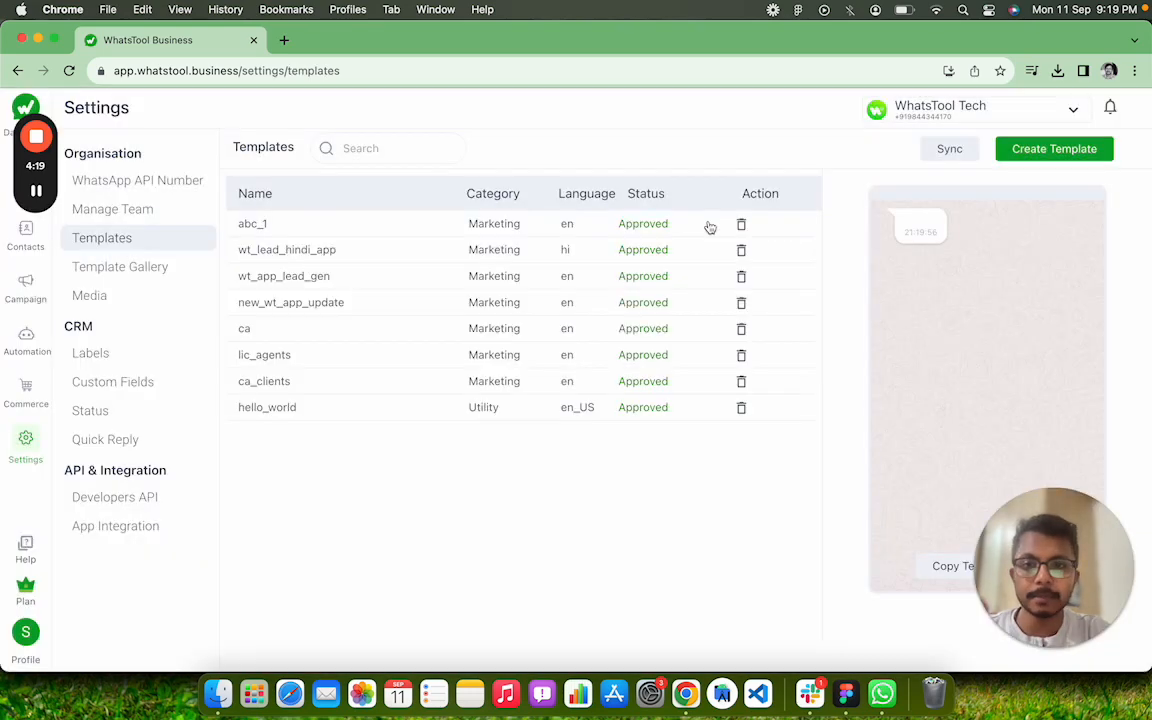
mouse_move(322, 284)
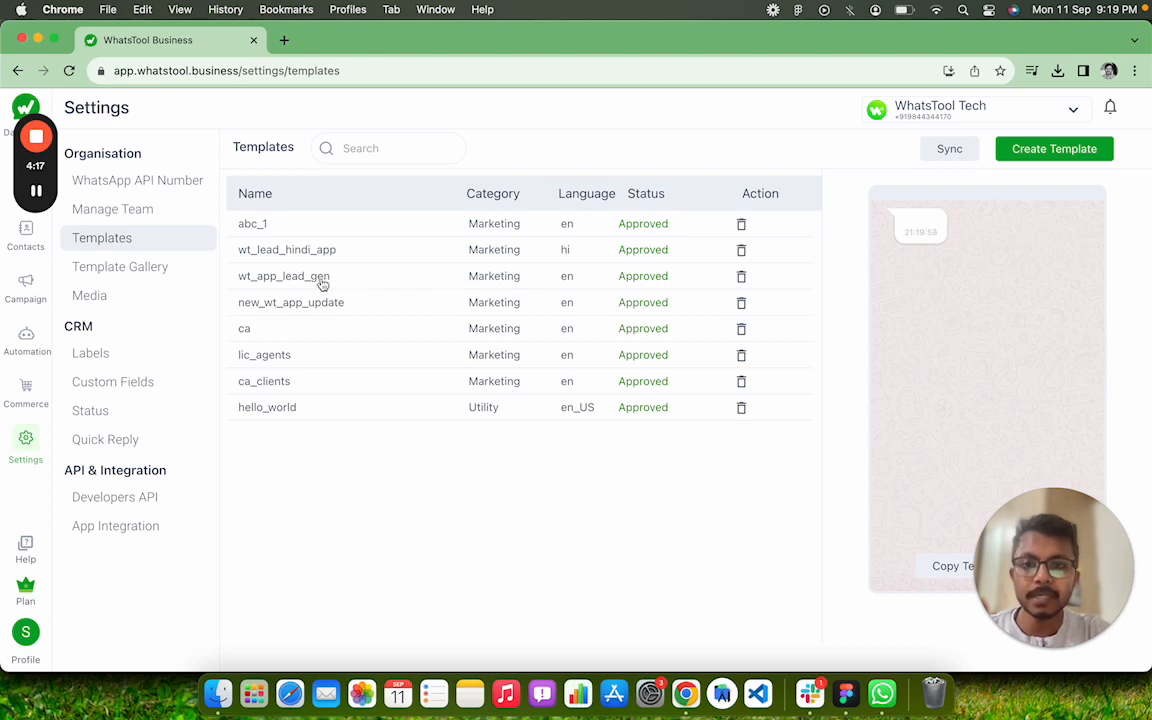
Step: Preview the wt_app_lead_gen template with its free trial, stop and call back replies
left_click(284, 276)
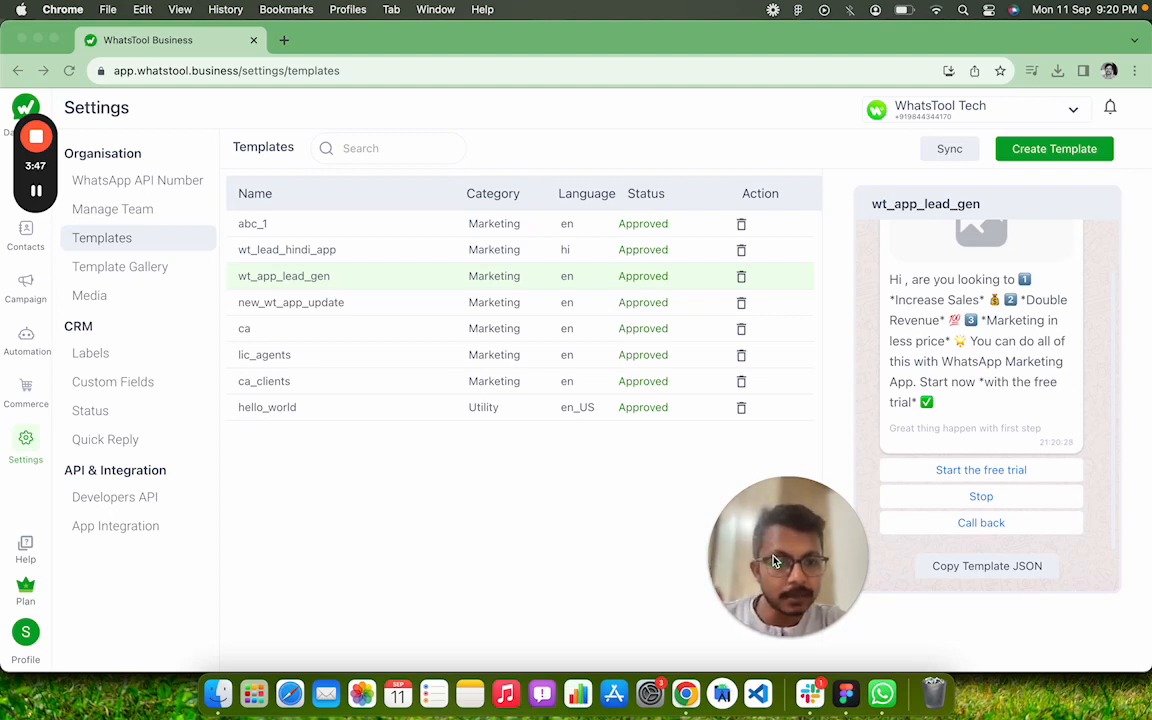
mouse_move(632, 580)
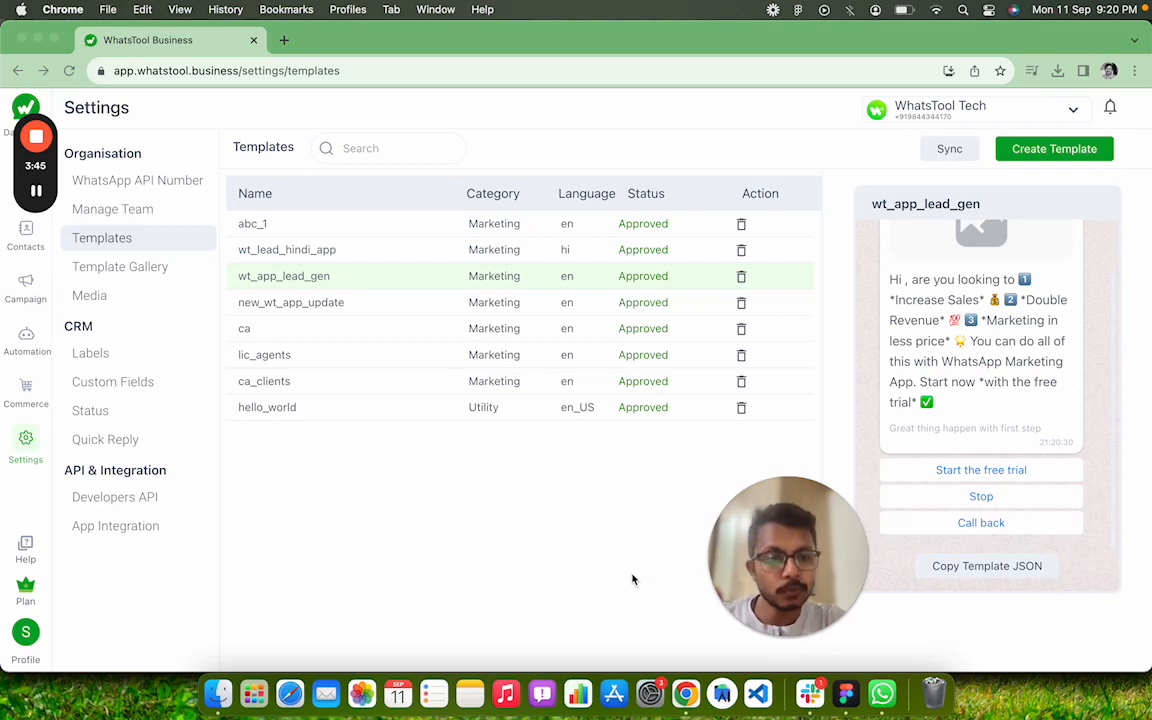
mouse_move(574, 548)
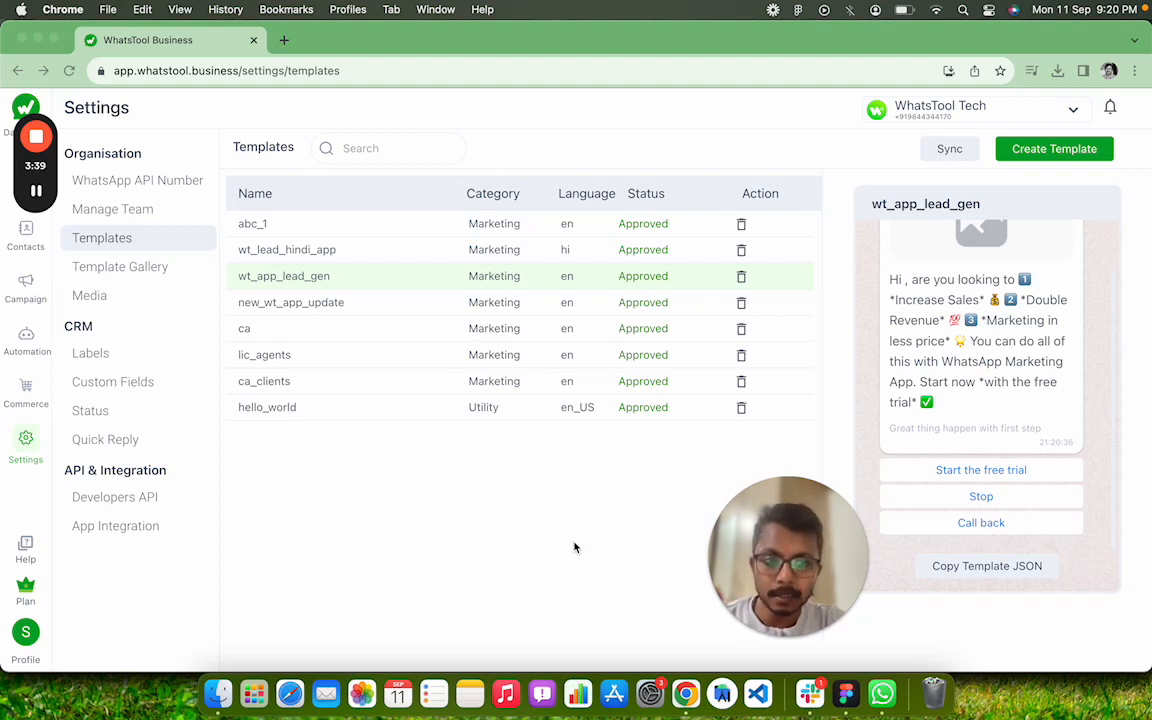
mouse_move(558, 514)
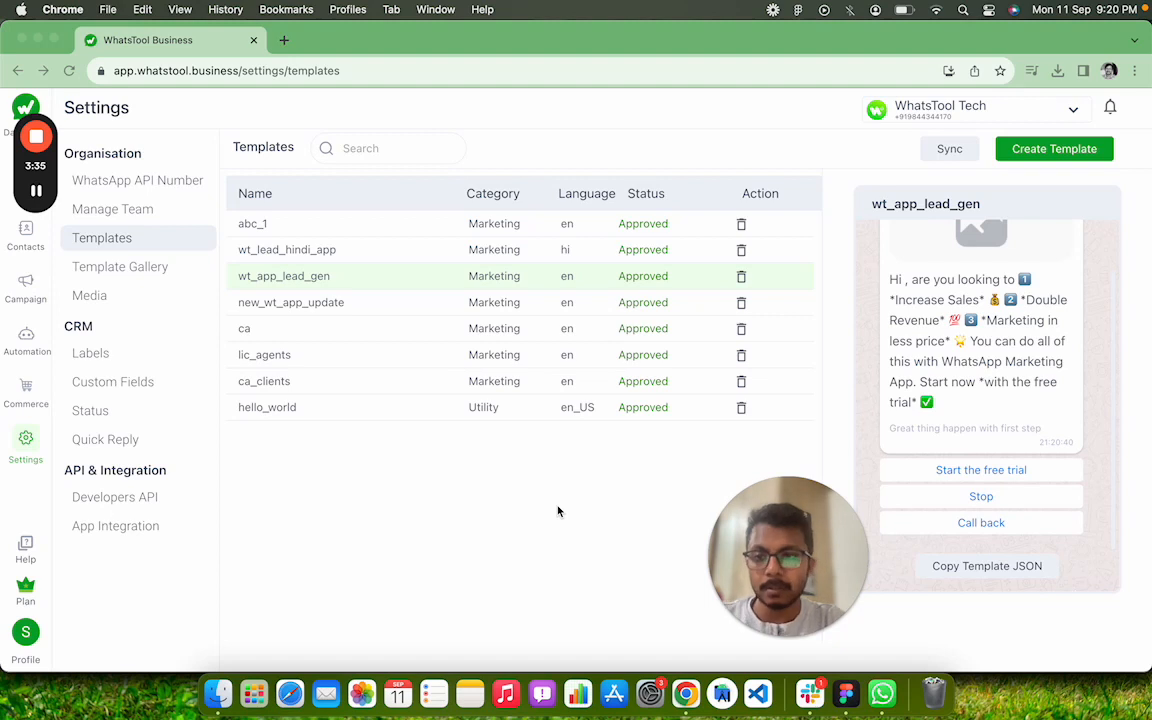
mouse_move(540, 512)
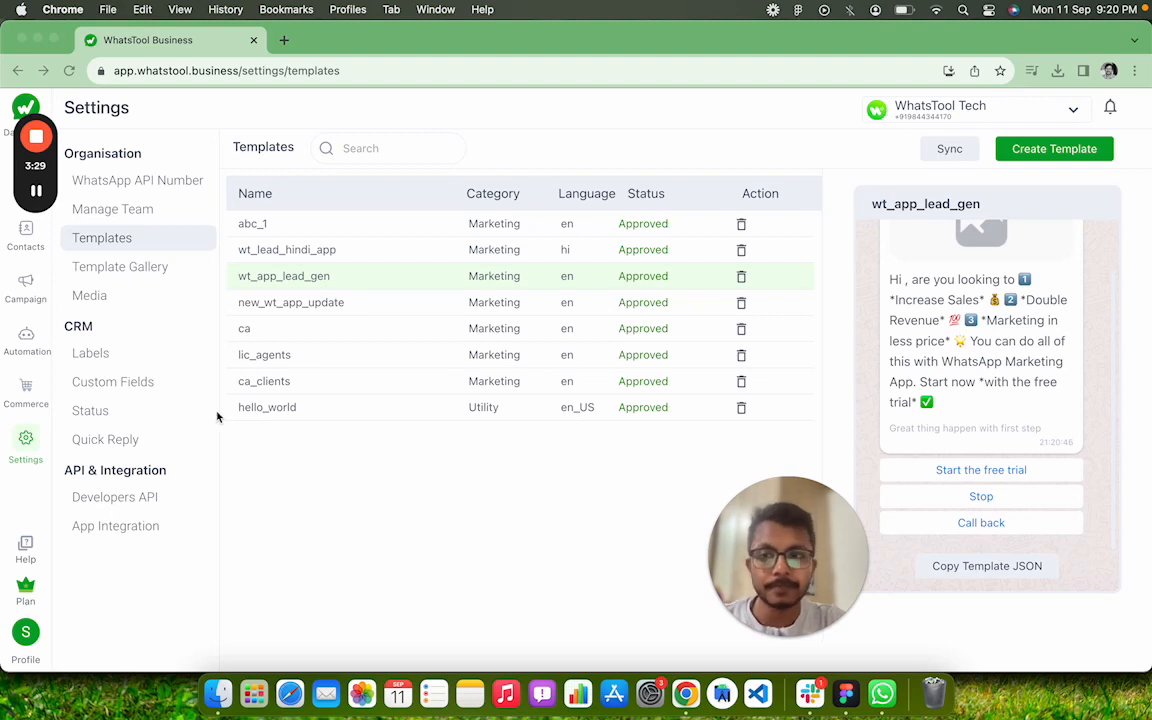
mouse_move(36, 350)
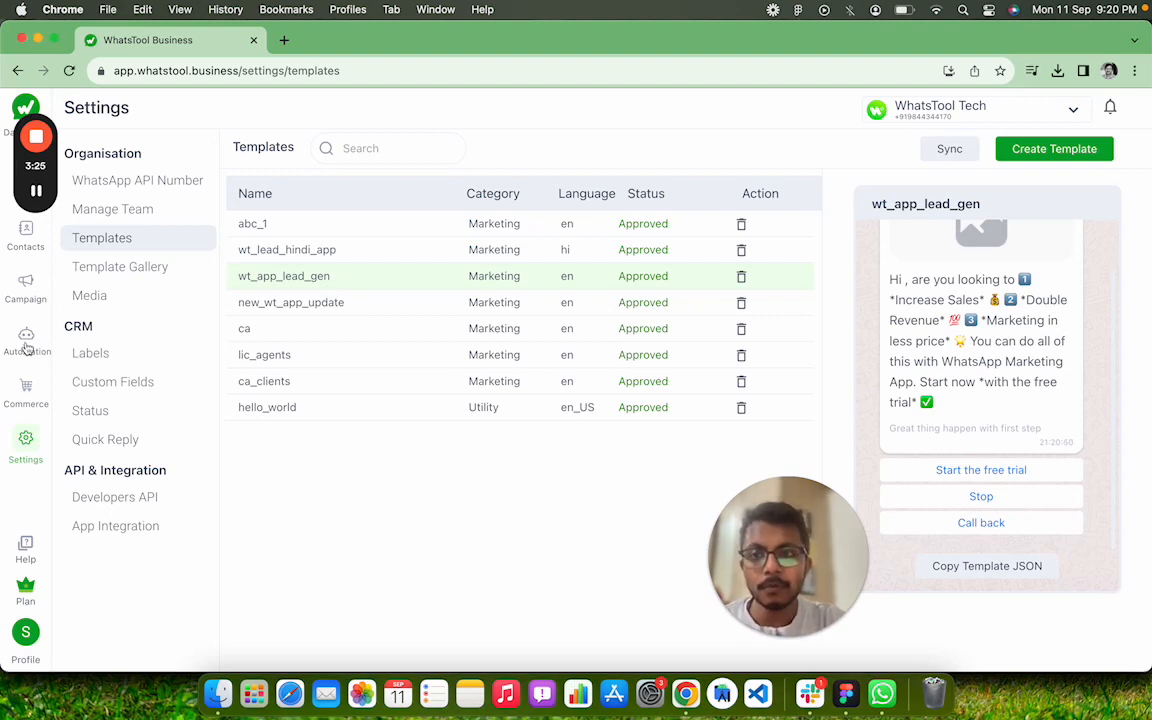
Step: Review the Lead Generation to Install chatbot flow routing the template's three replies
left_click(24, 340)
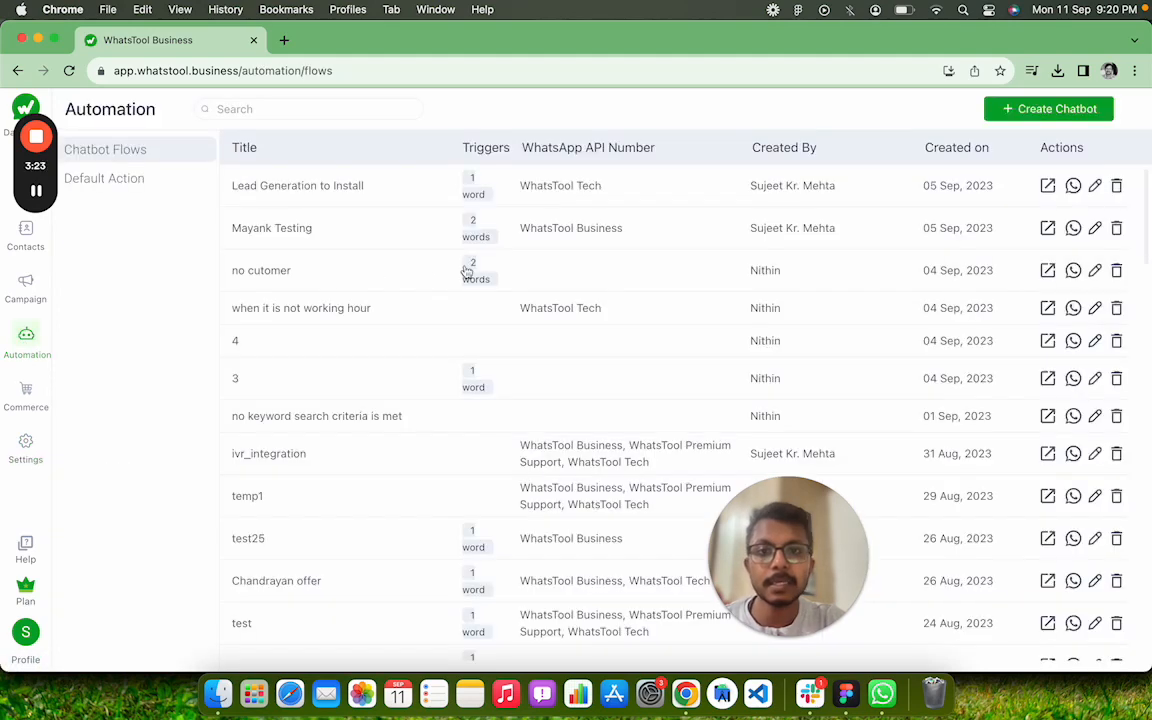
mouse_move(162, 374)
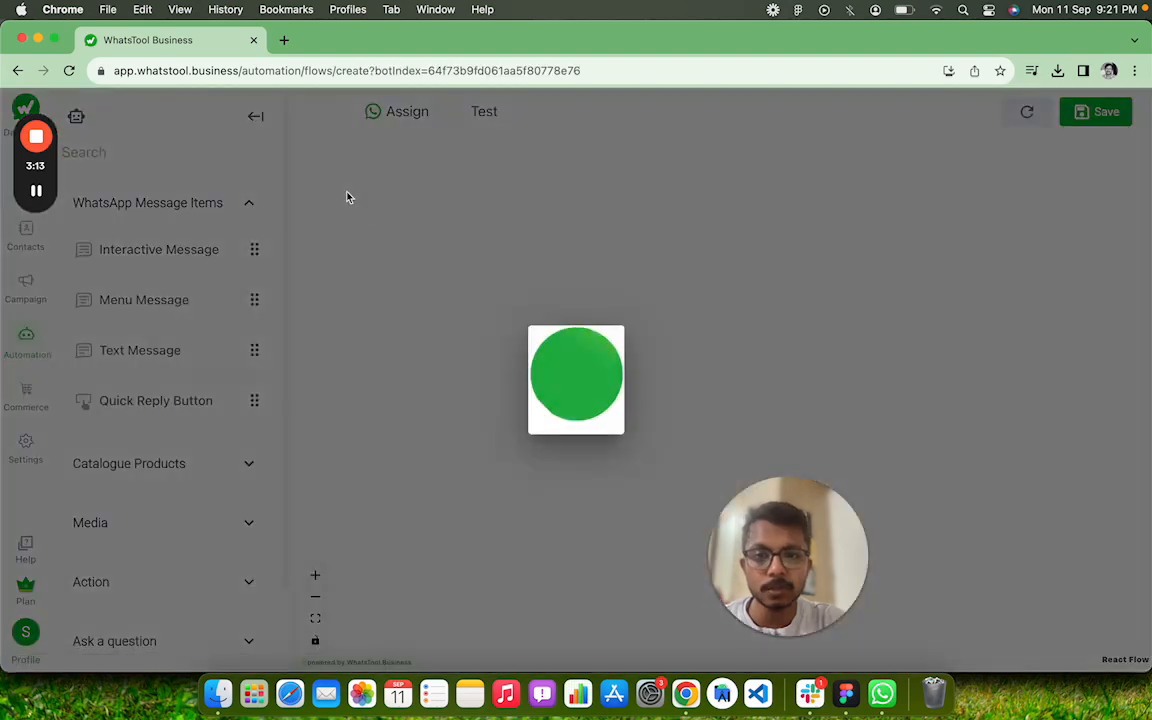
mouse_move(430, 384)
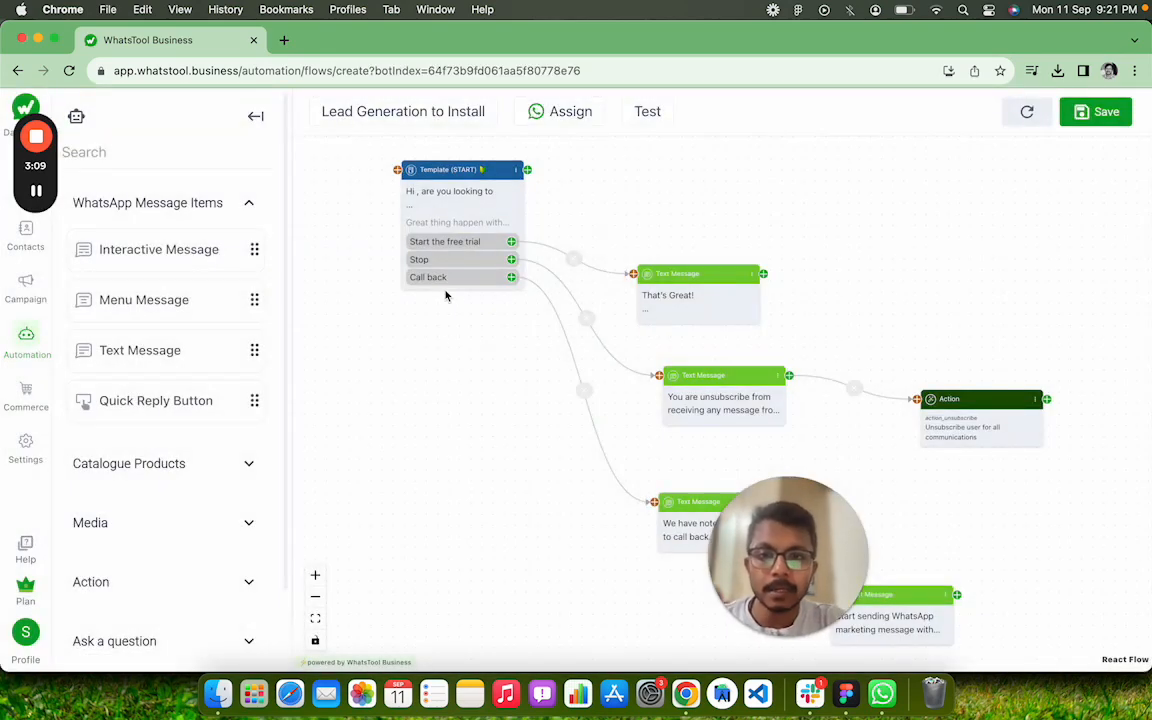
scroll("down", 3)
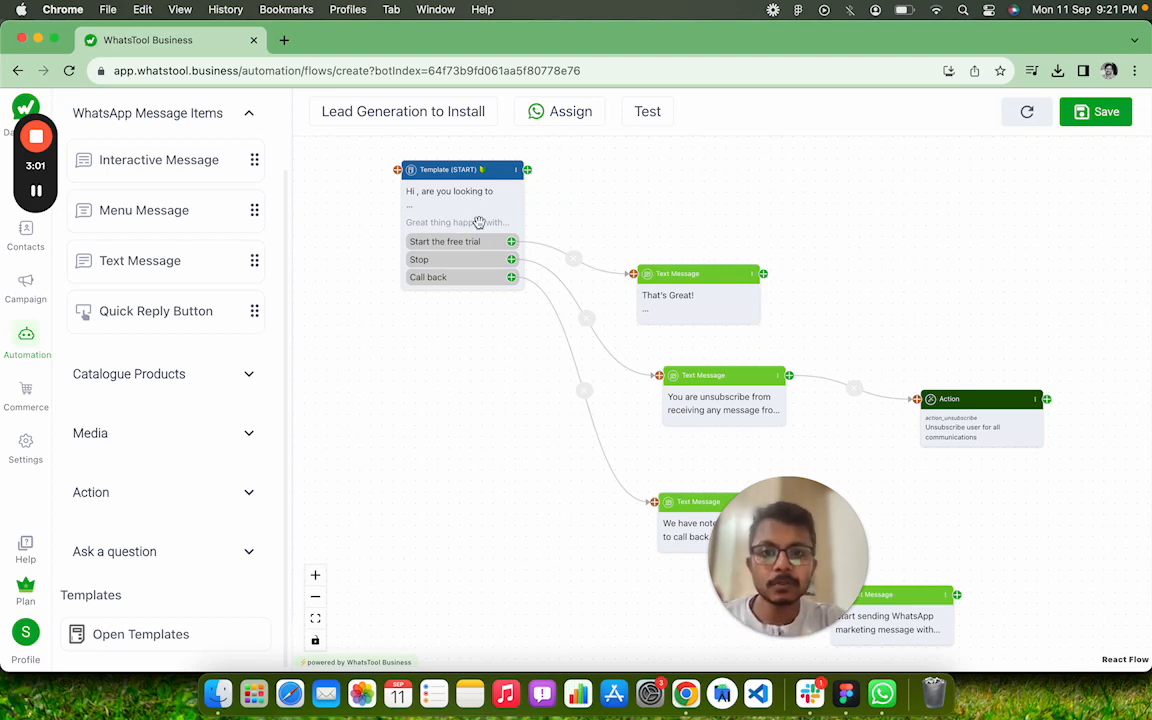
mouse_move(500, 256)
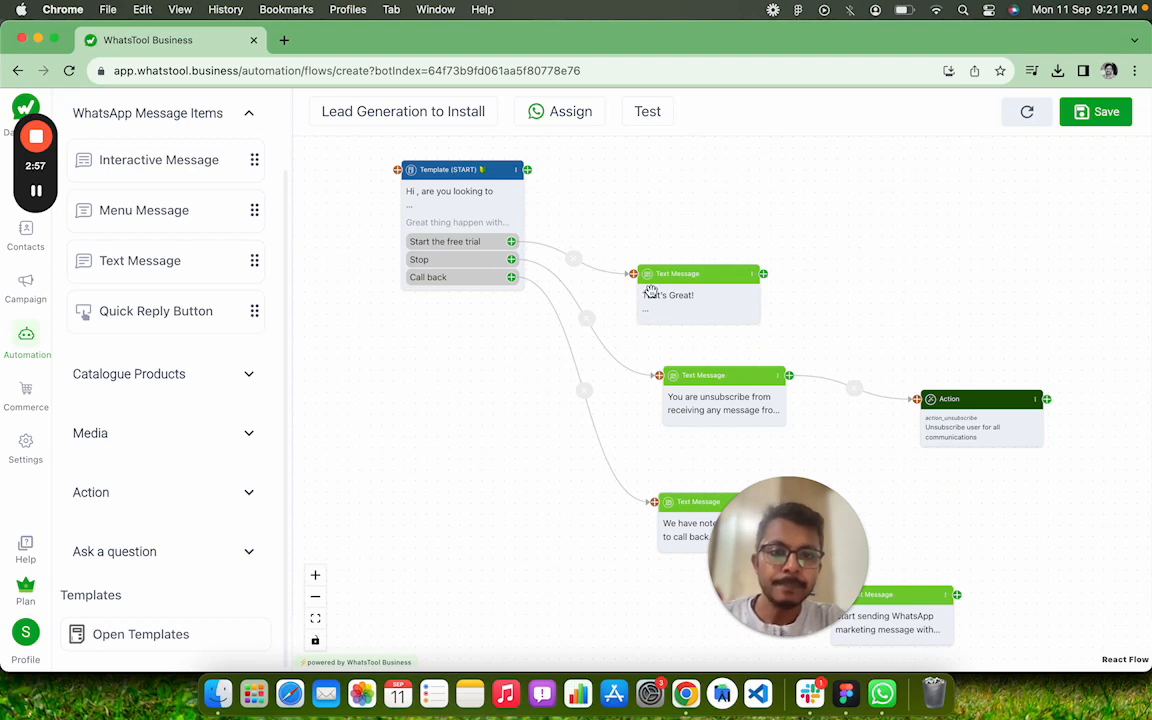
left_click(696, 294)
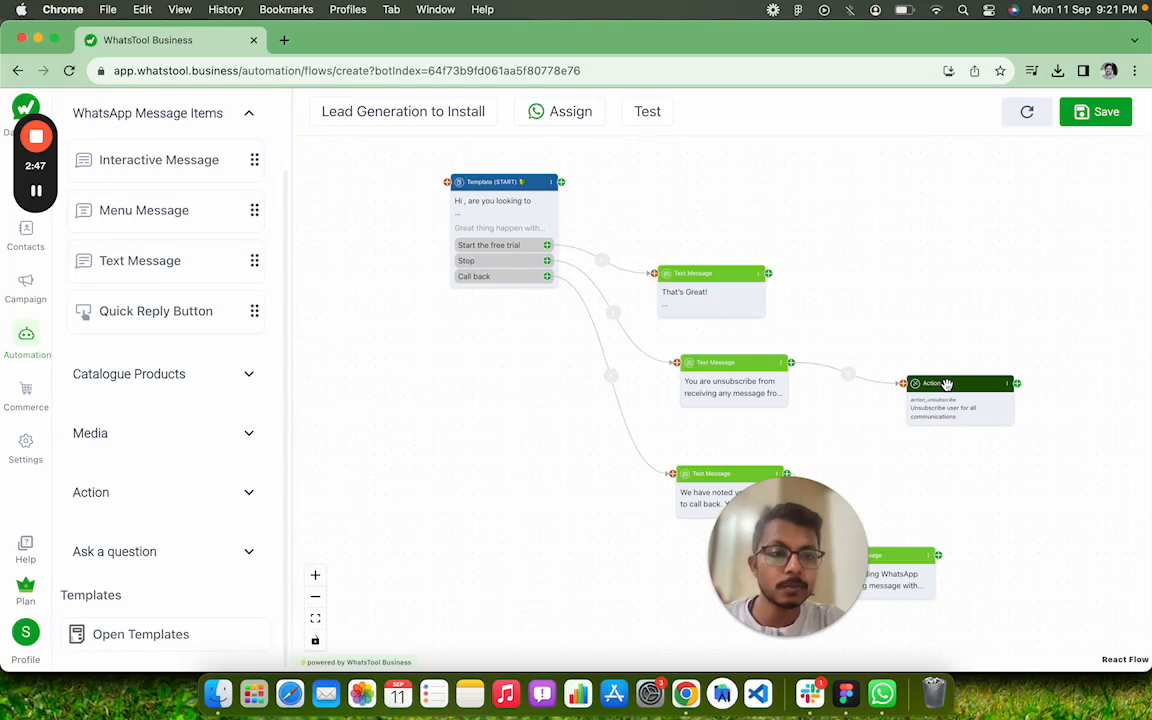
left_click(944, 384)
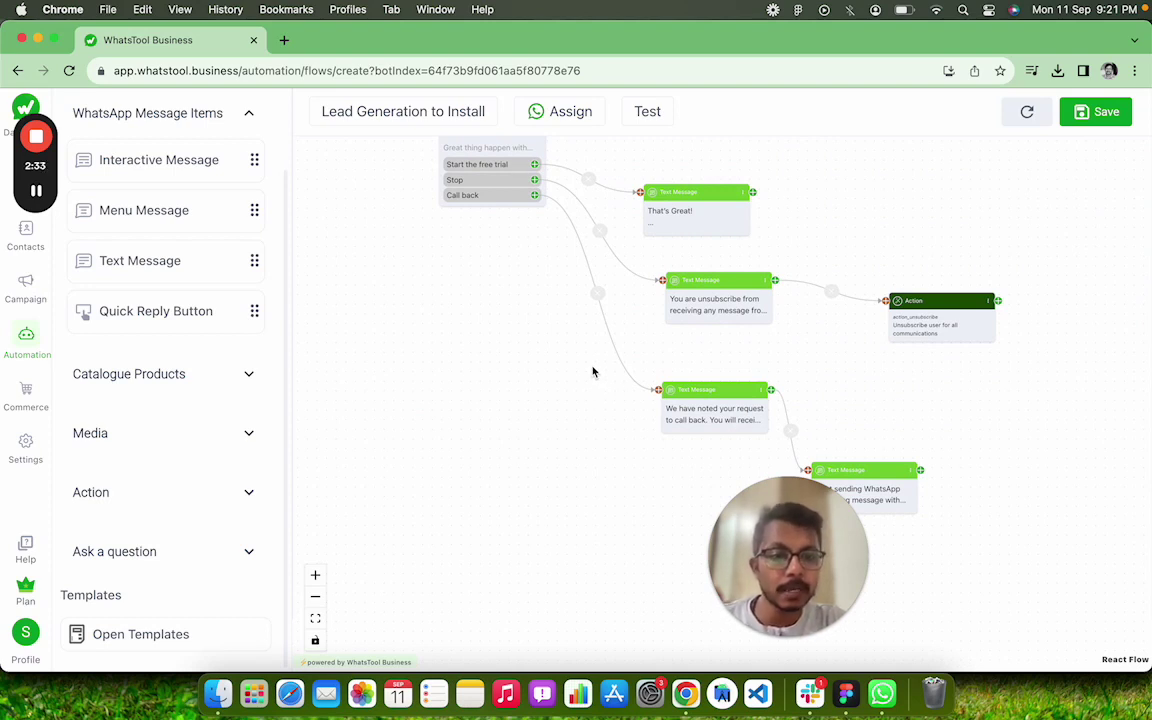
mouse_move(608, 438)
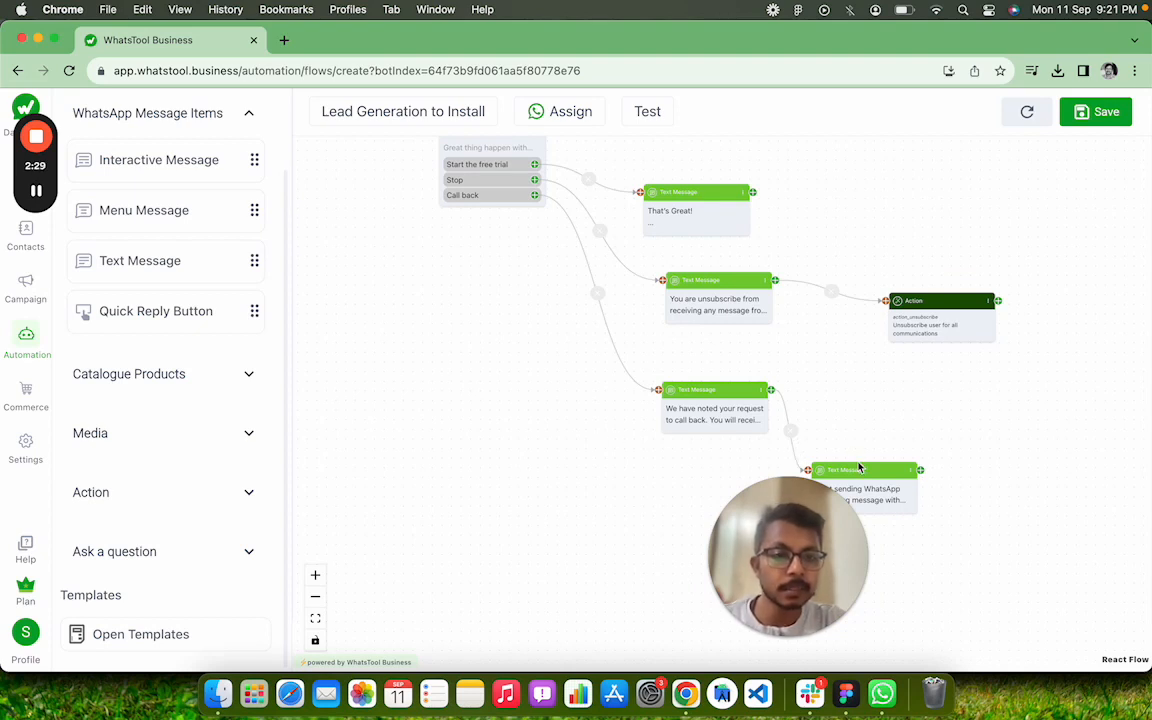
mouse_move(548, 396)
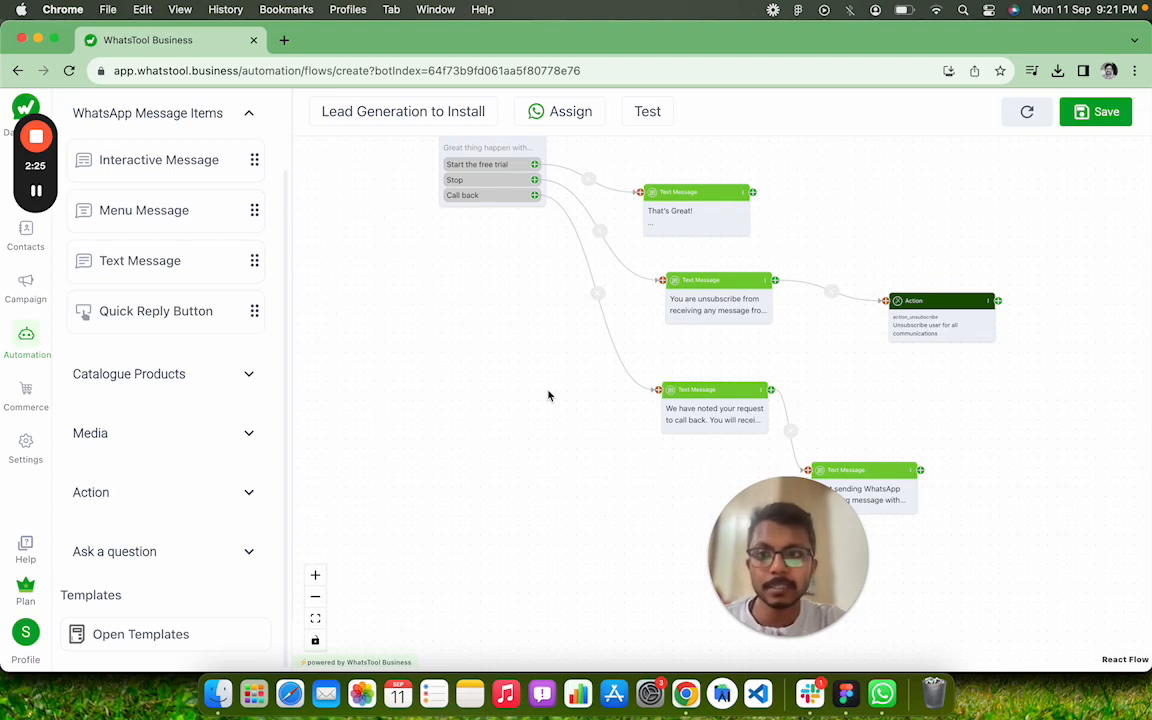
mouse_move(190, 282)
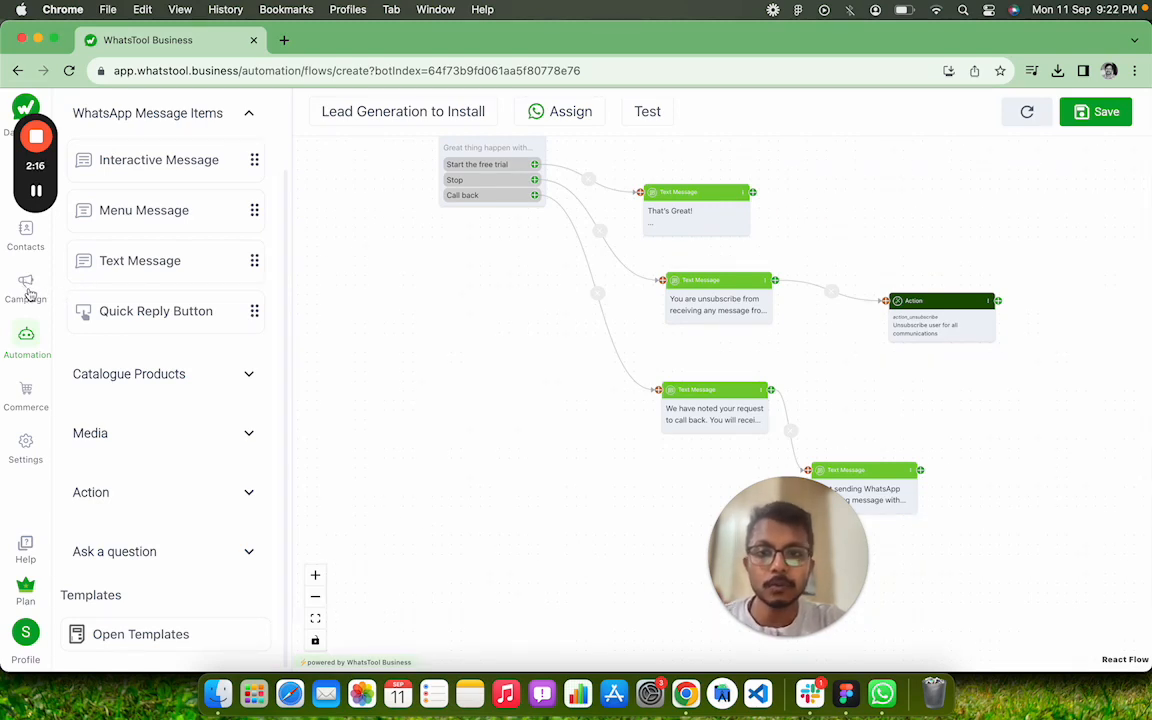
Step: Start a new campaign on WhatsTool Tech and bring up the message template picker
left_click(24, 290)
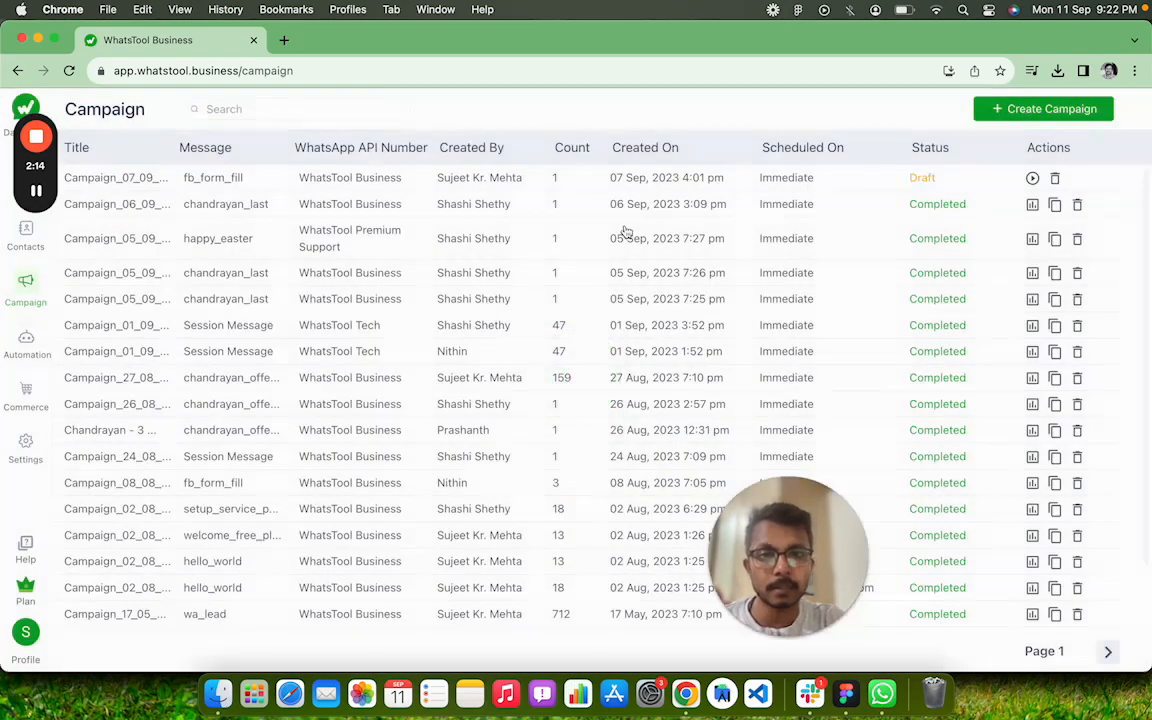
left_click(1044, 108)
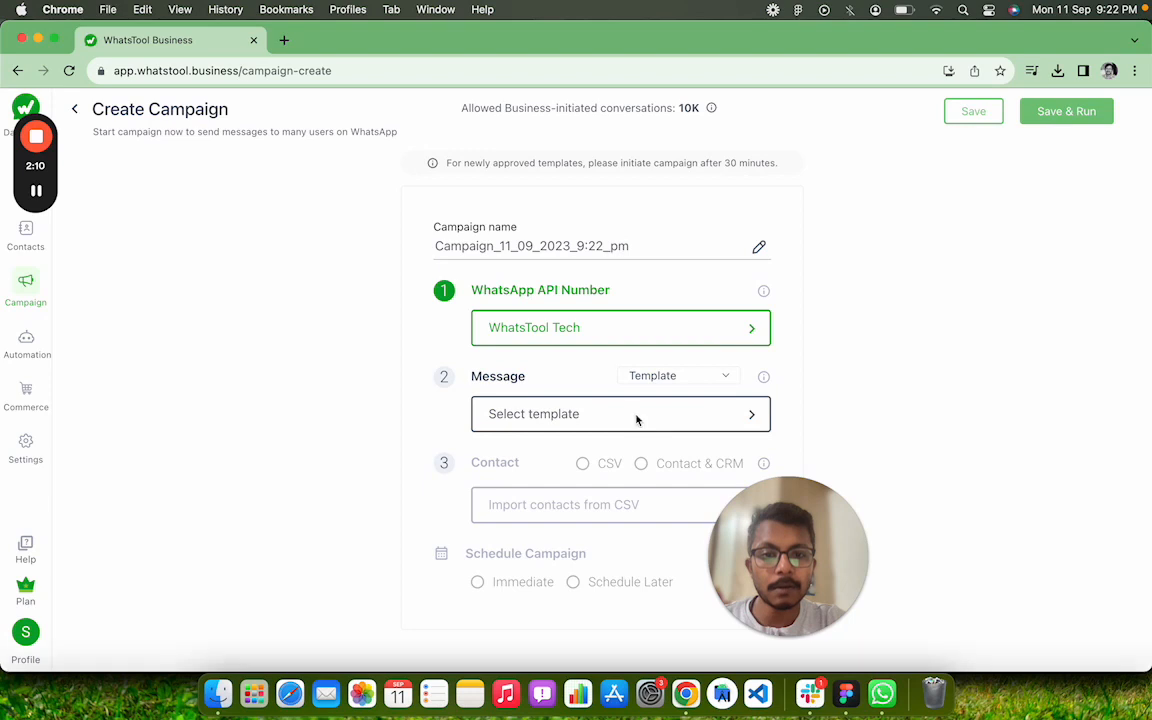
left_click(620, 414)
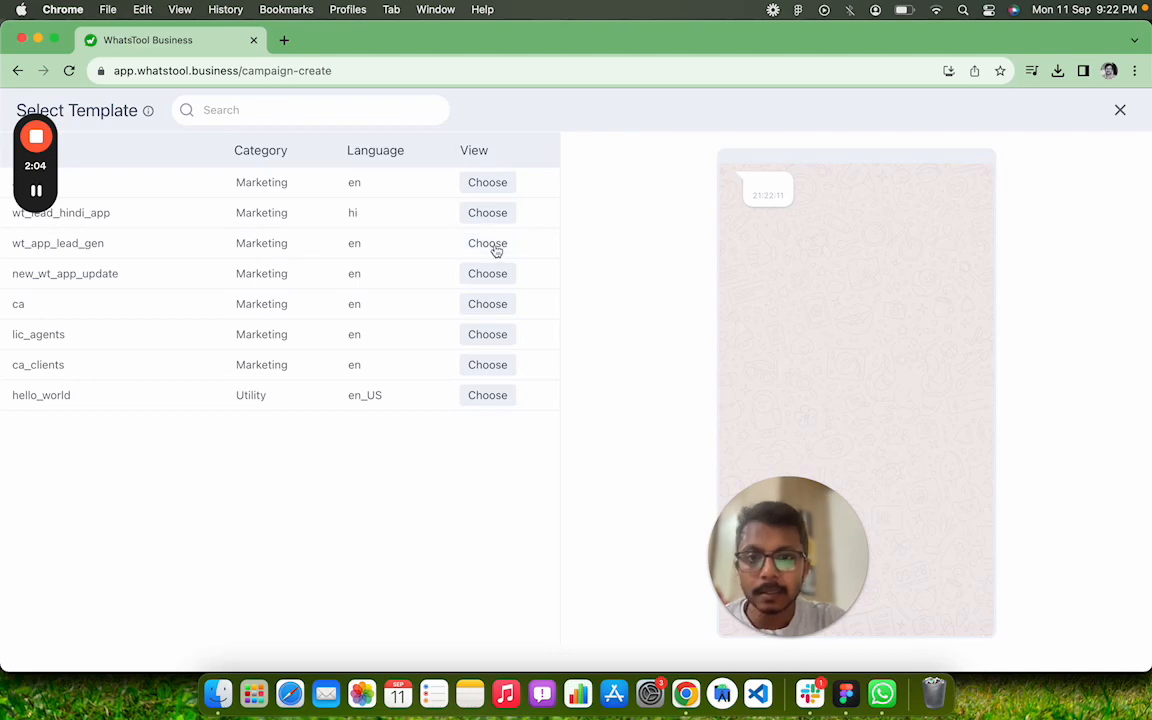
Step: Set the campaign message to wt_app_lead_gen with an image selected as its media
left_click(488, 244)
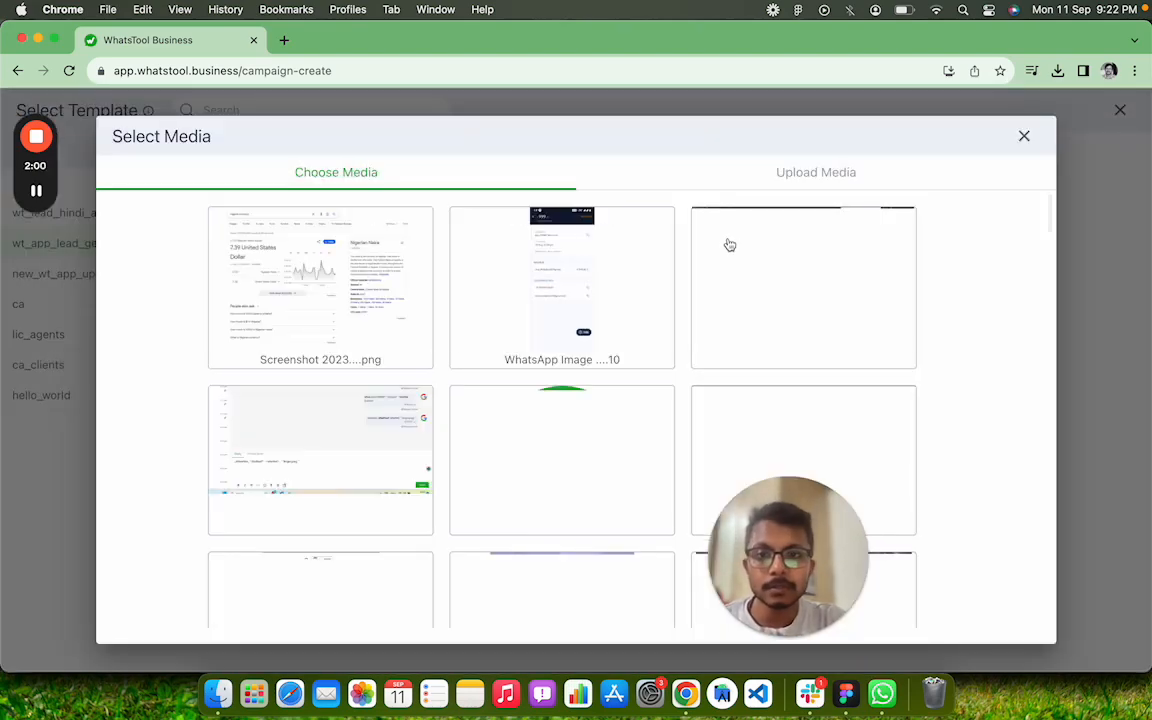
scroll("down", 3)
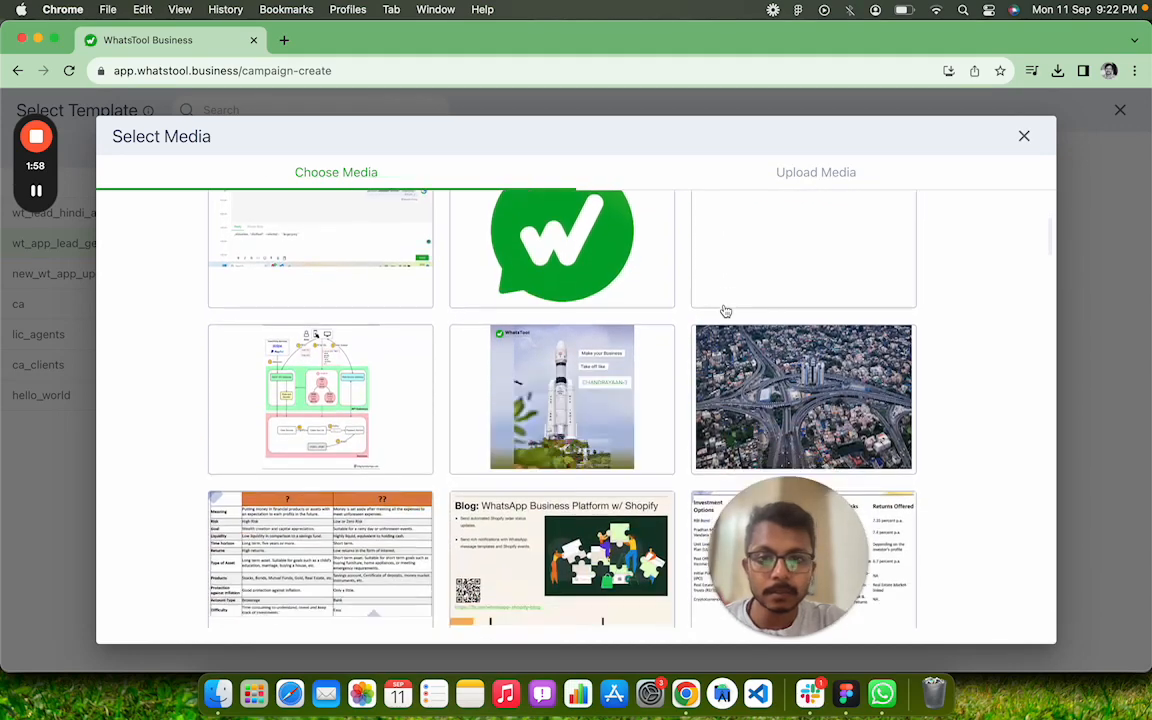
scroll("down", 3)
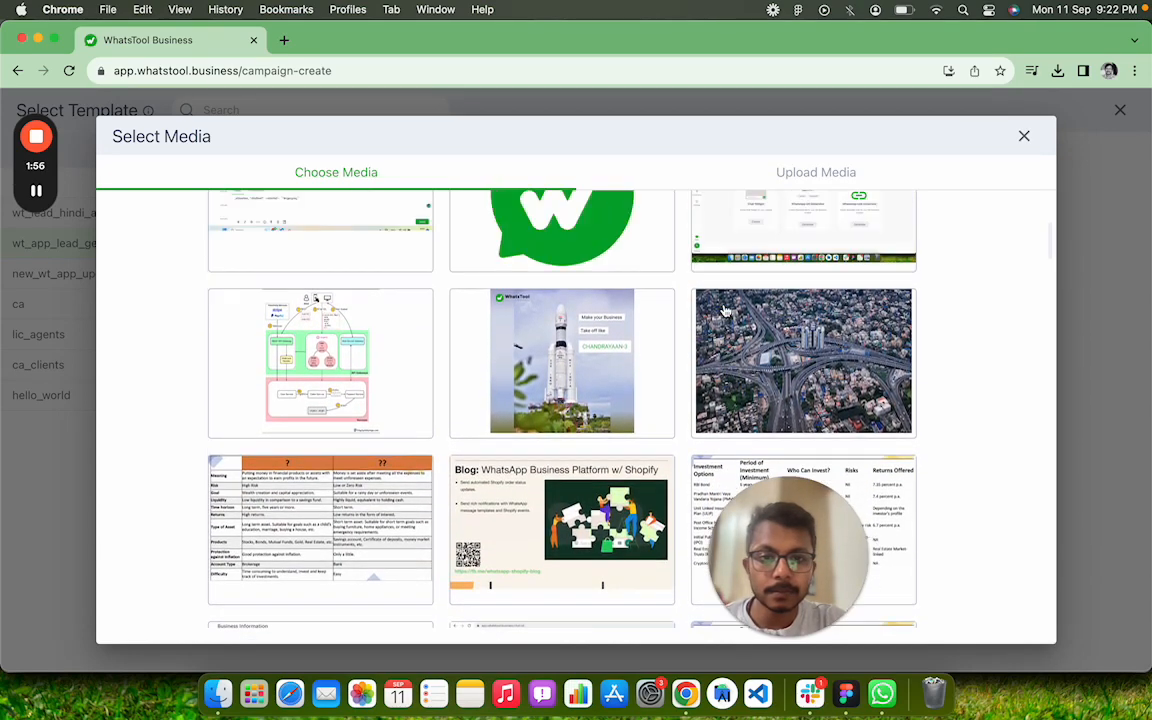
scroll("down", 3)
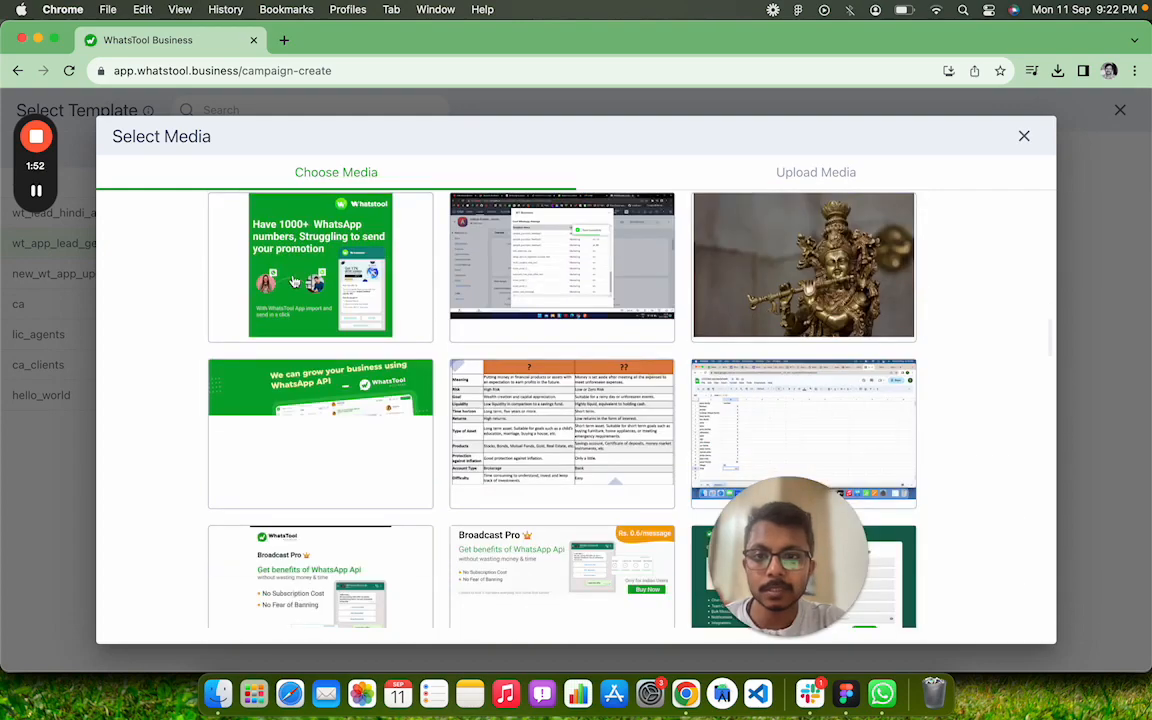
left_click(320, 264)
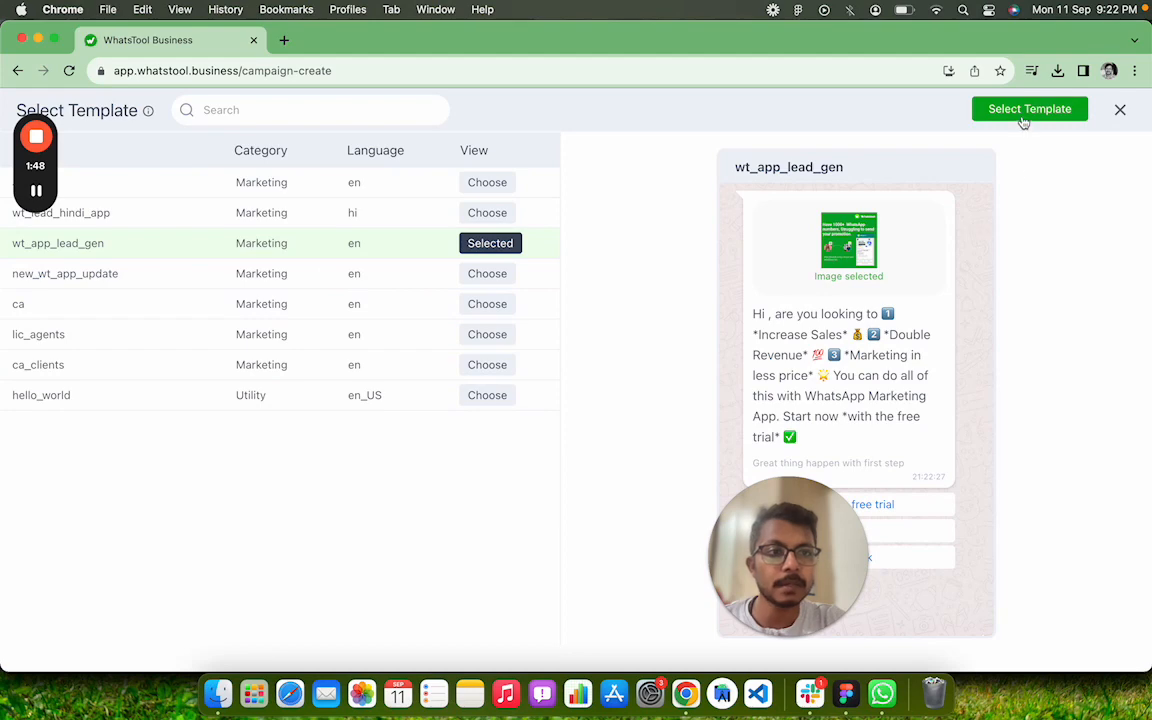
left_click(1028, 108)
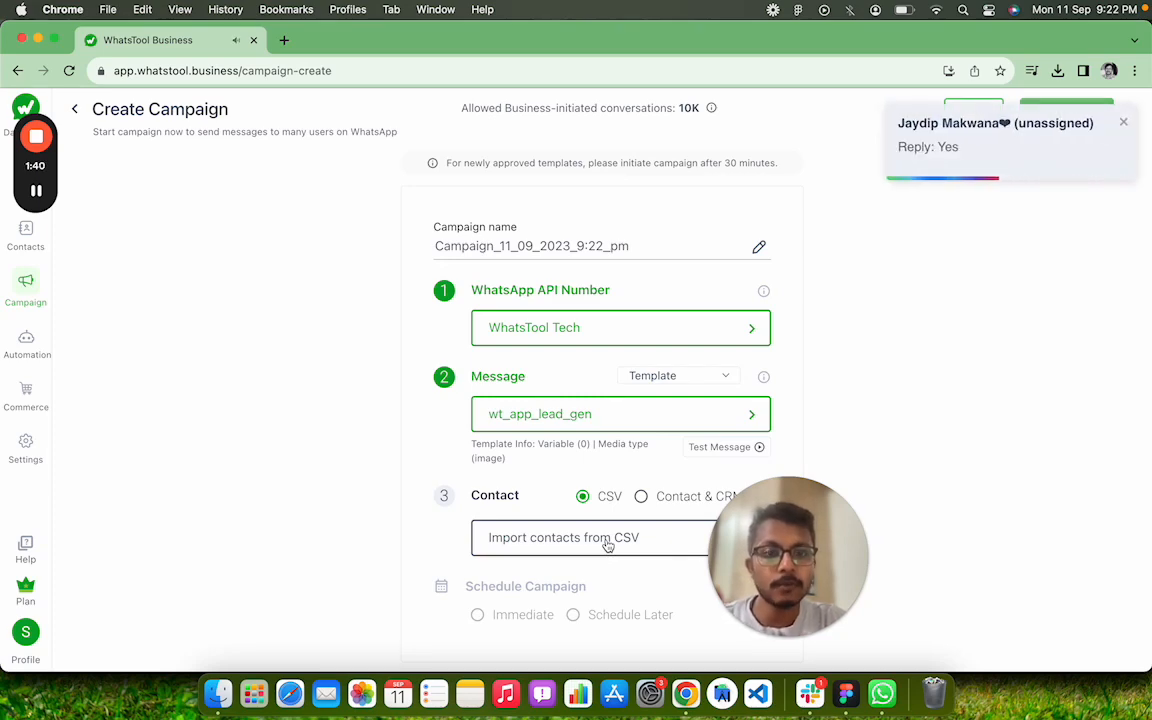
Step: Import 648 campaign contacts from the CSV file with immediate sending
left_click(564, 536)
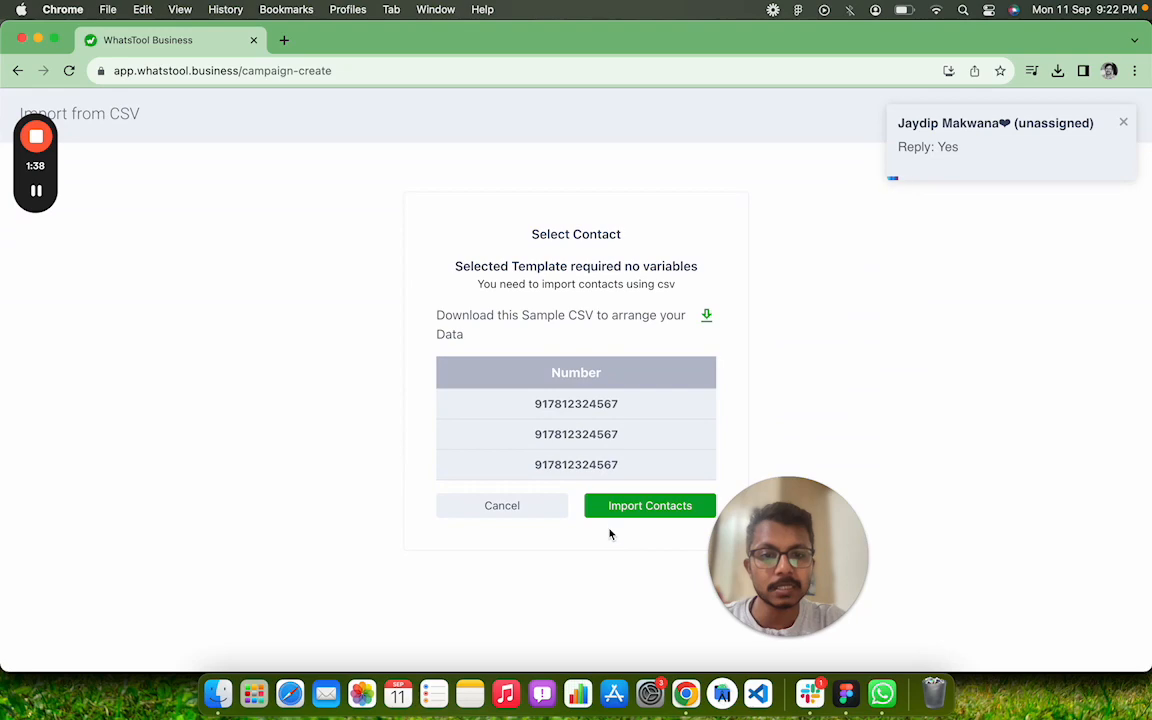
left_click(648, 504)
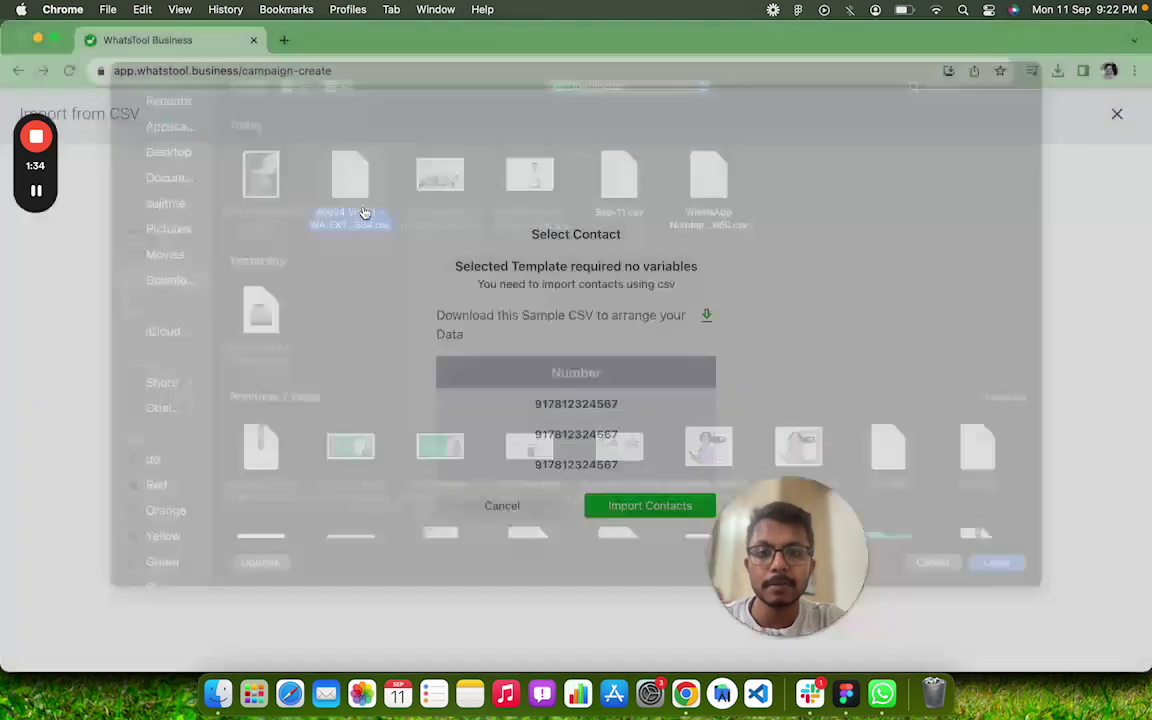
left_click(650, 504)
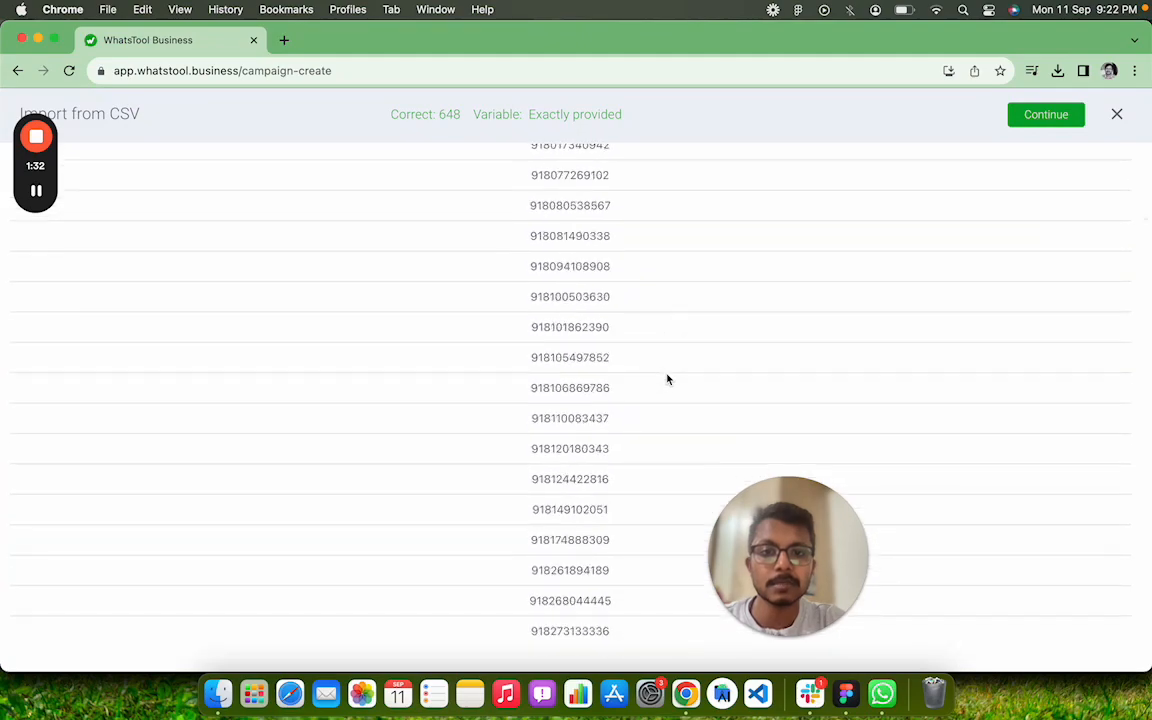
scroll("down", 3)
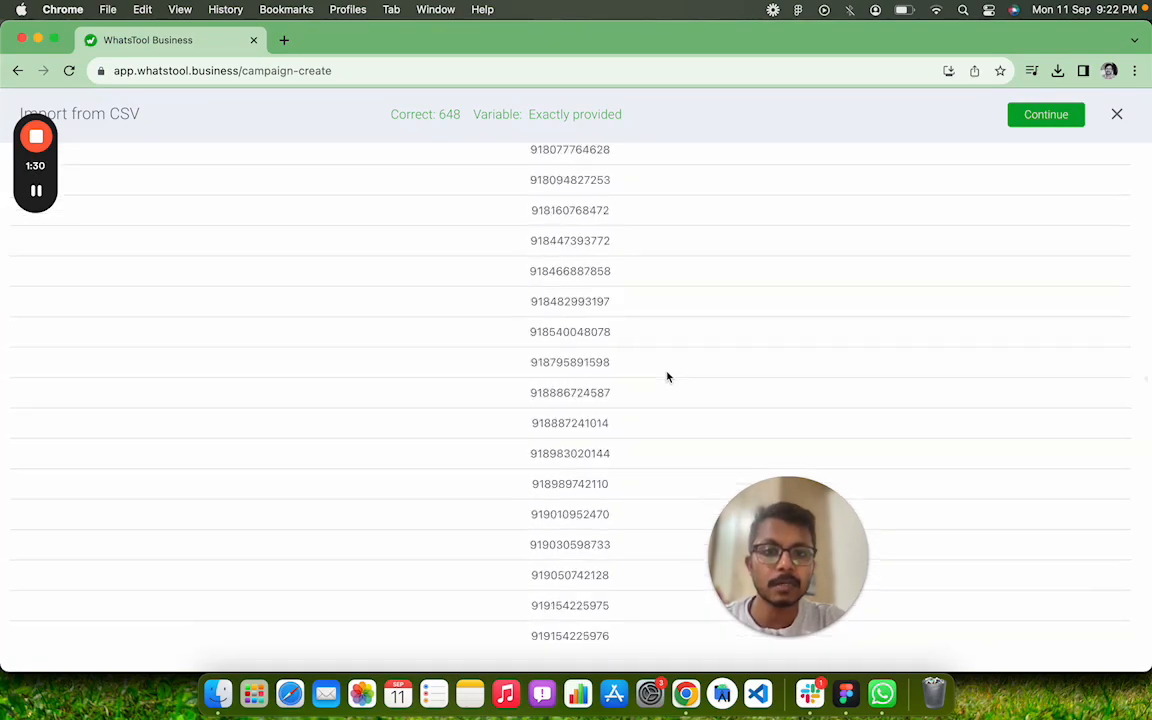
left_click(1044, 114)
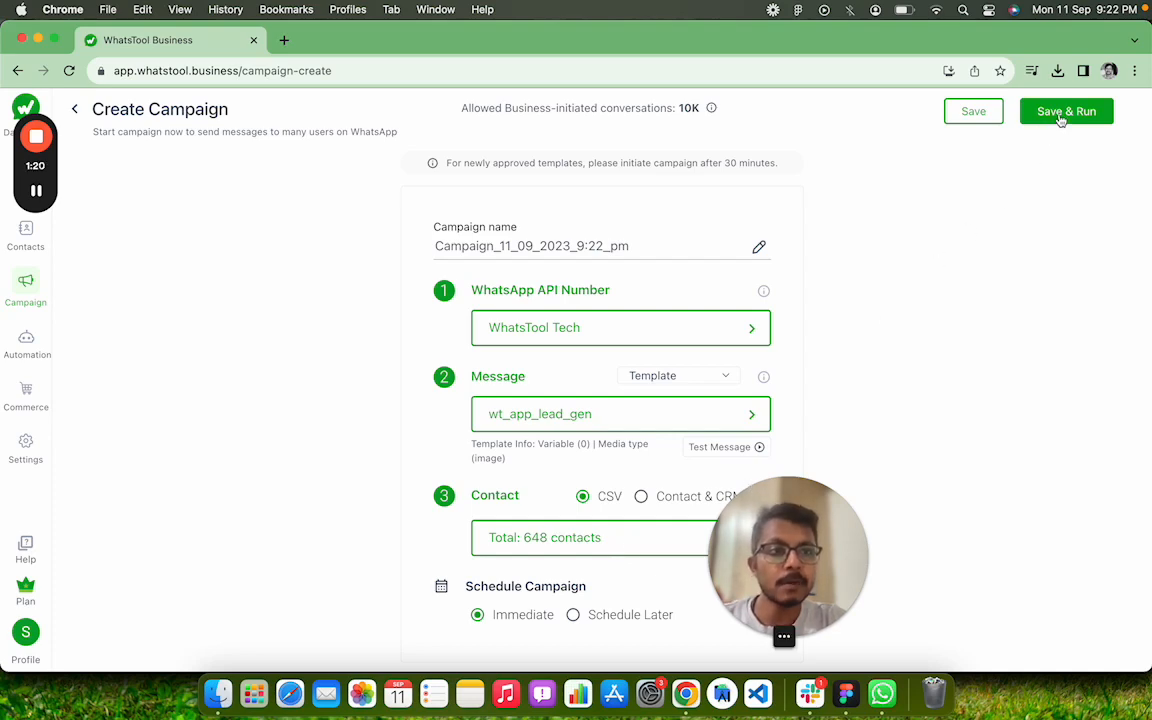
Step: Save and run the campaign, reaching analytics showing 648 messages processing
left_click(1066, 112)
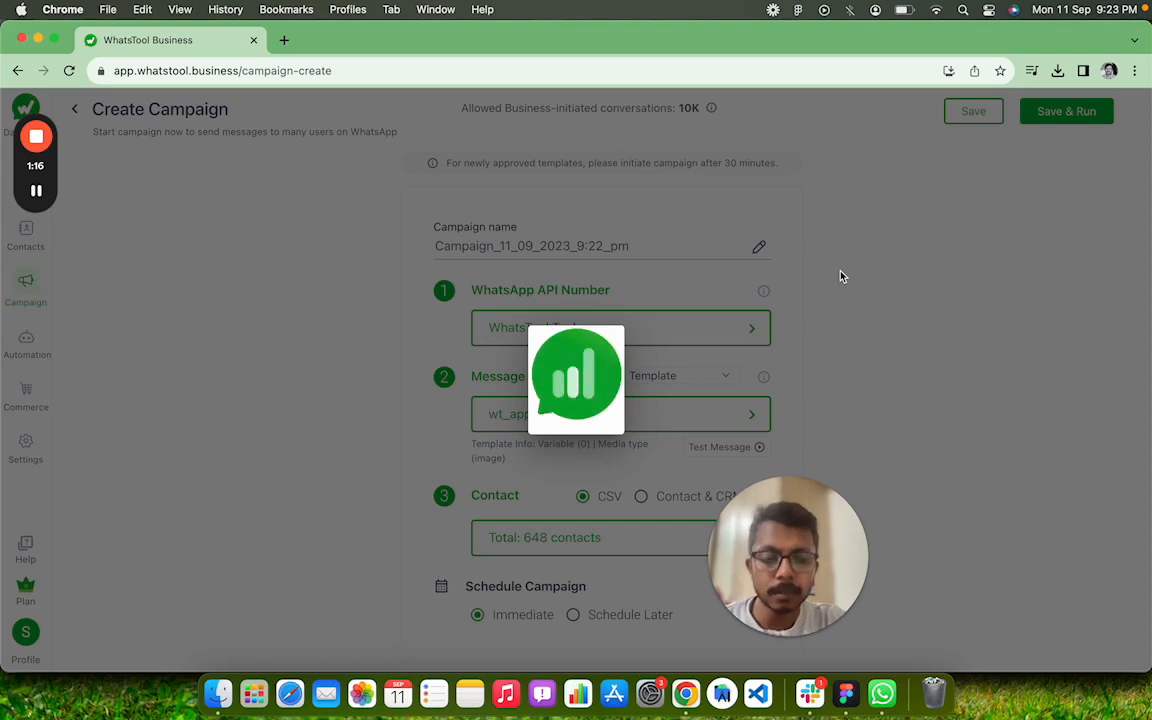
left_click(1064, 112)
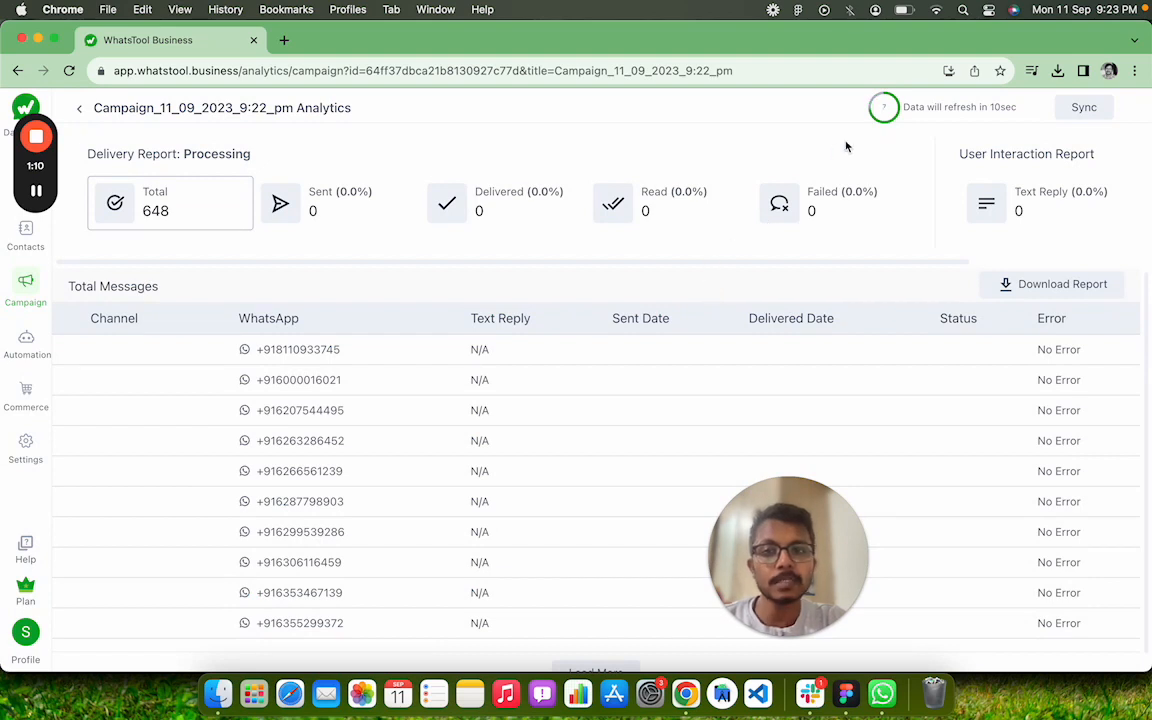
mouse_move(884, 108)
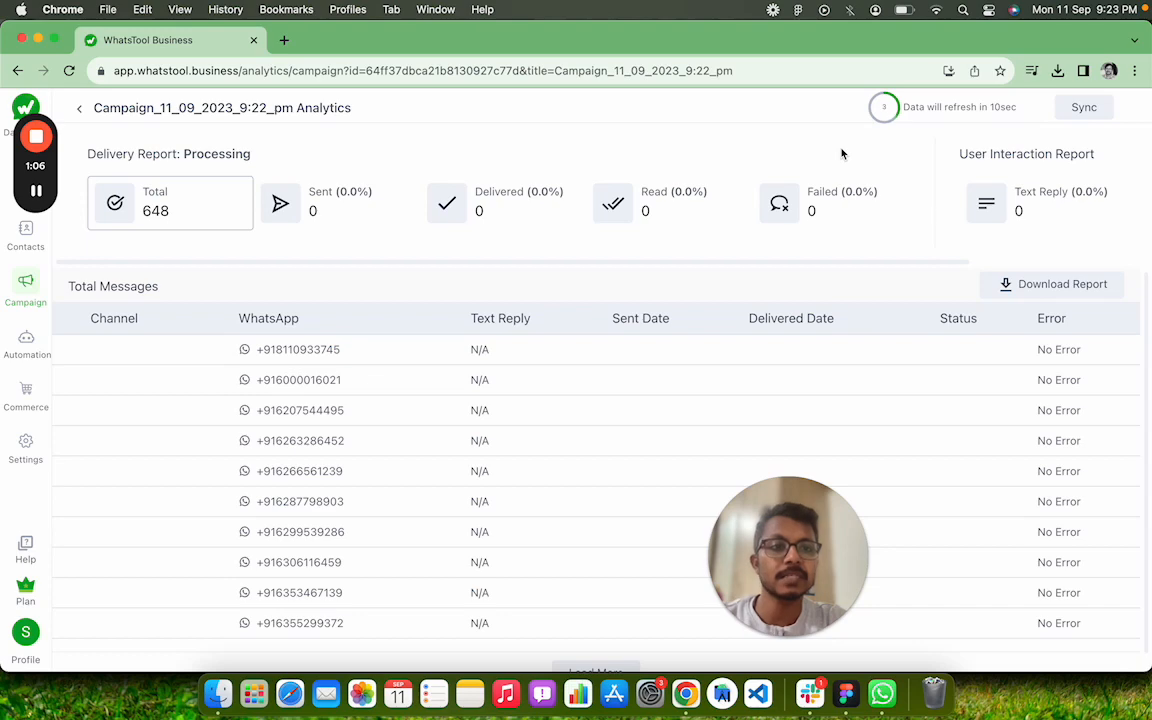
mouse_move(294, 230)
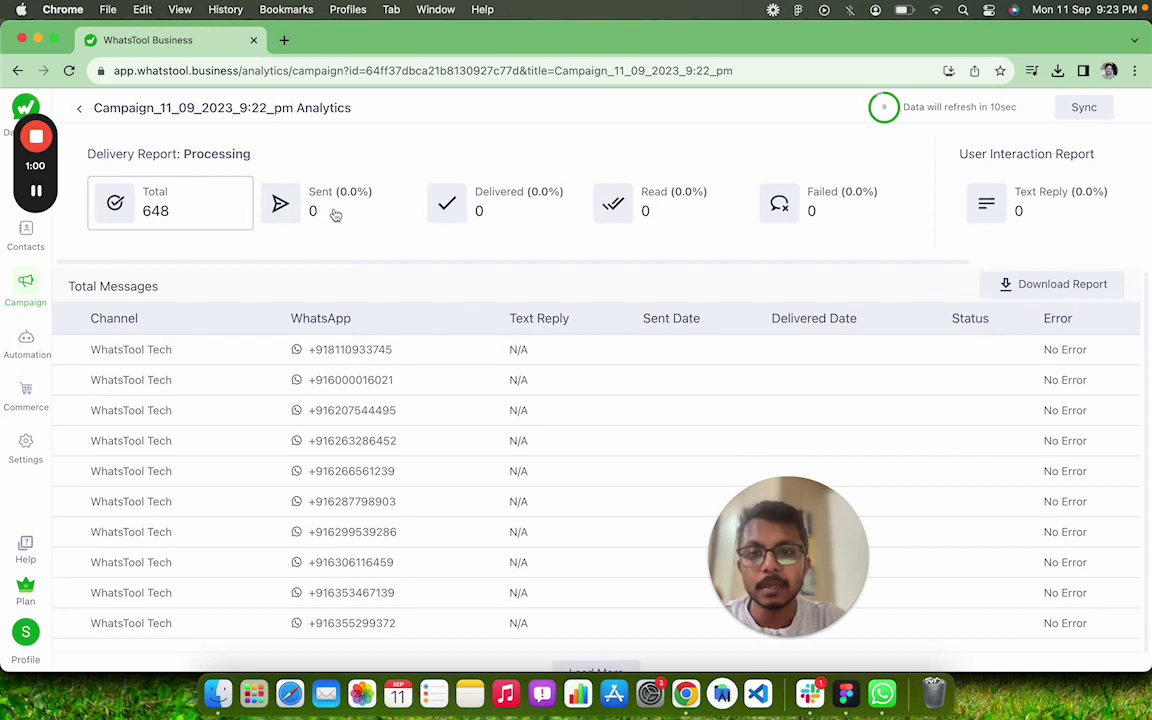
mouse_move(316, 236)
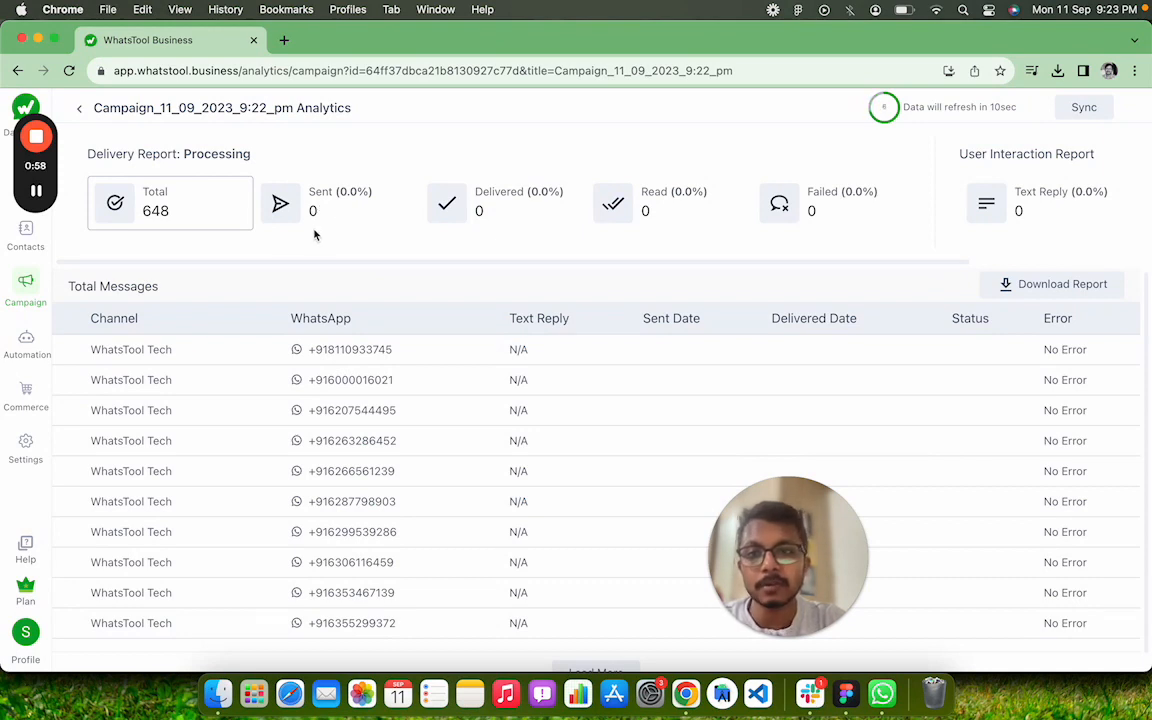
mouse_move(272, 184)
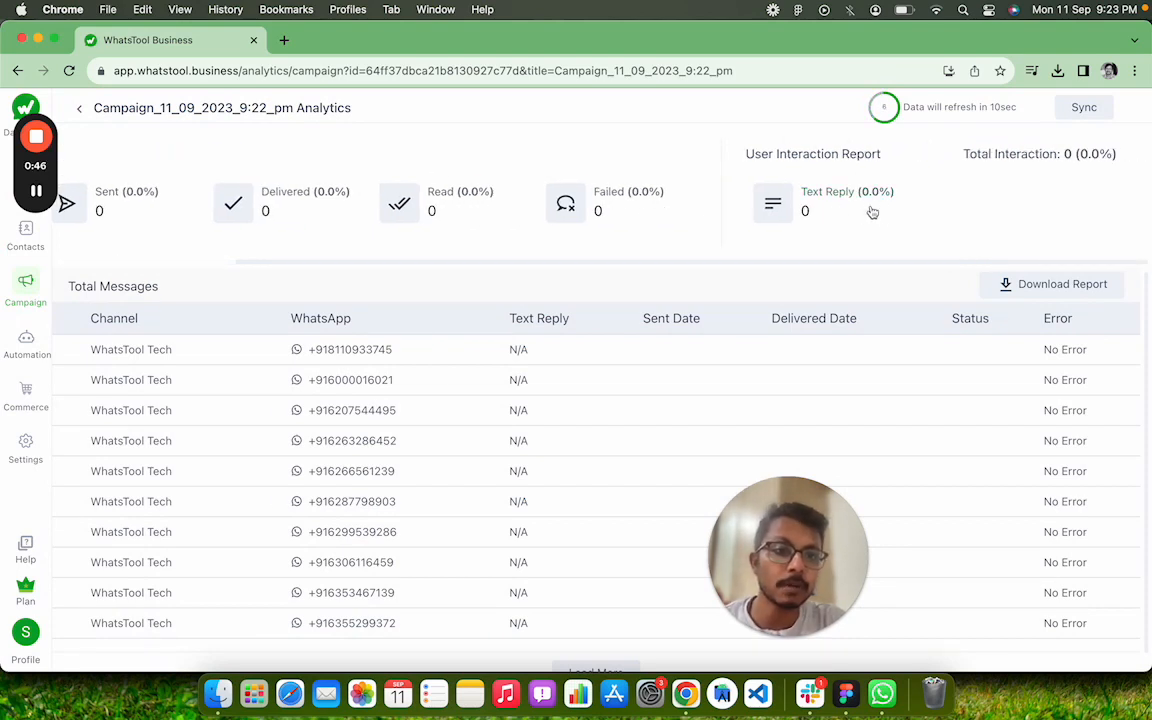
mouse_move(824, 212)
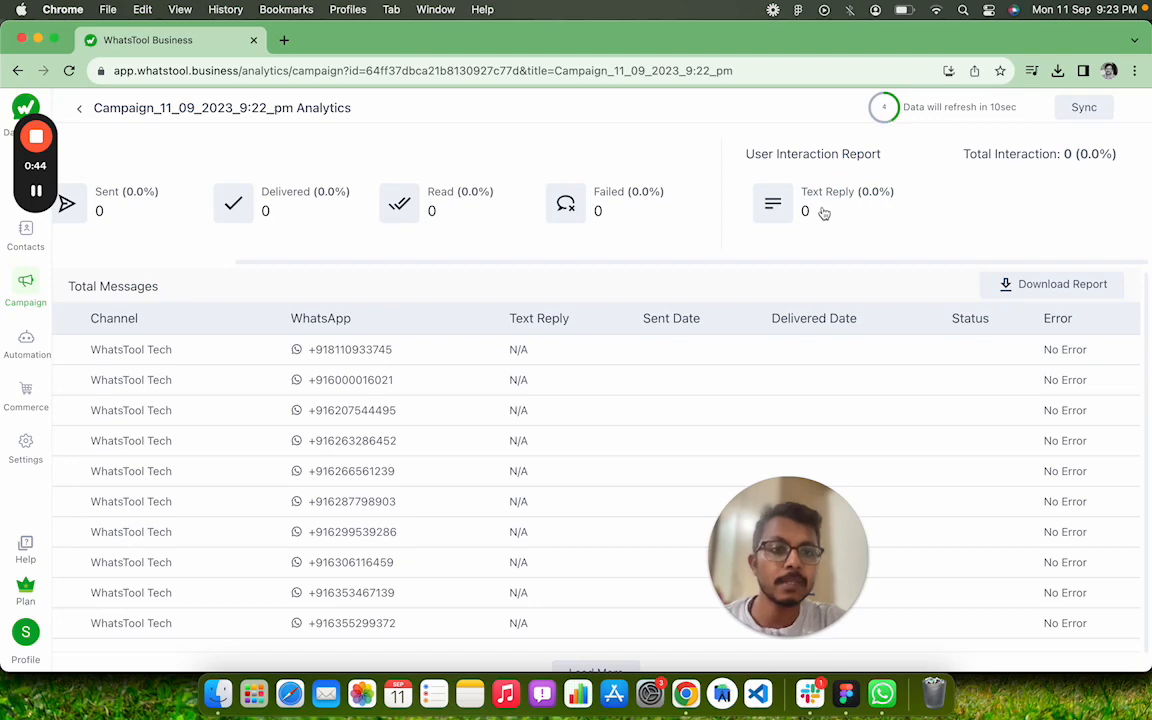
mouse_move(964, 204)
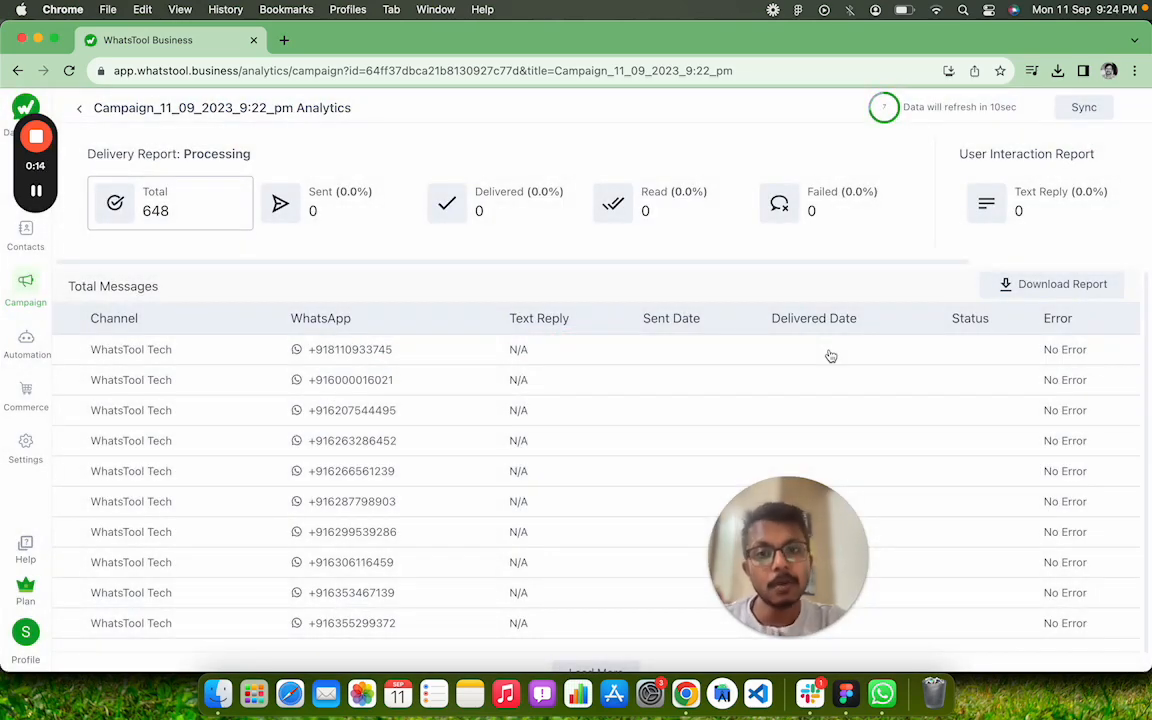
mouse_move(596, 234)
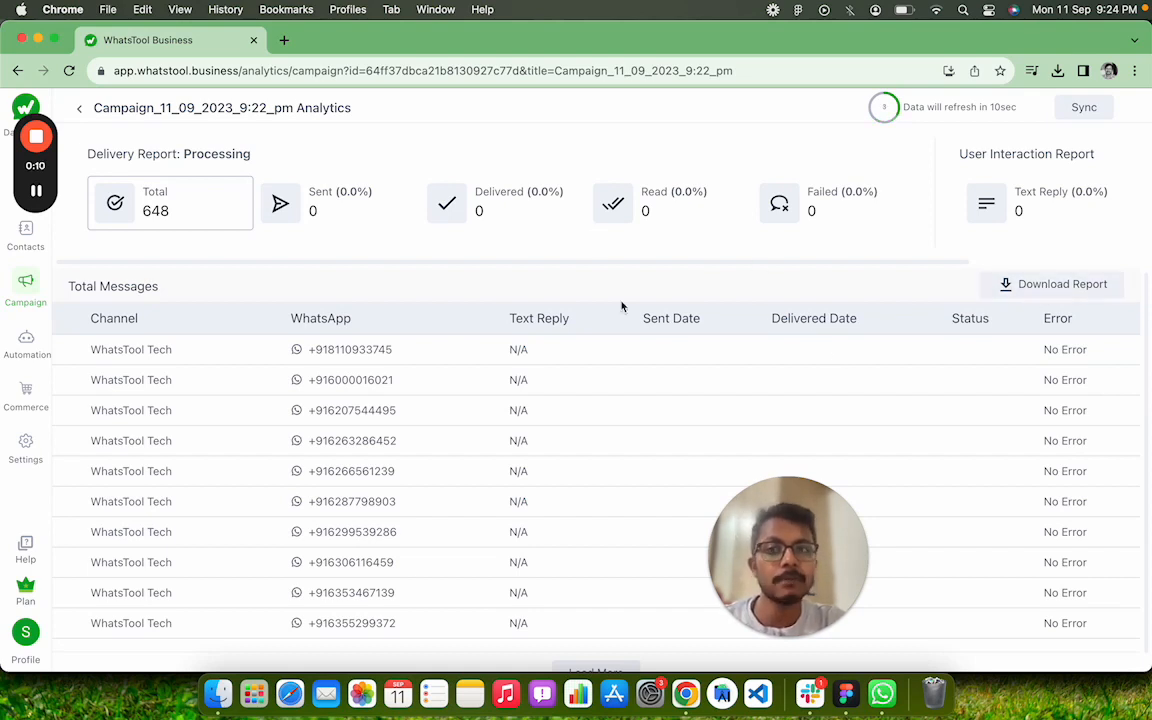
mouse_move(204, 236)
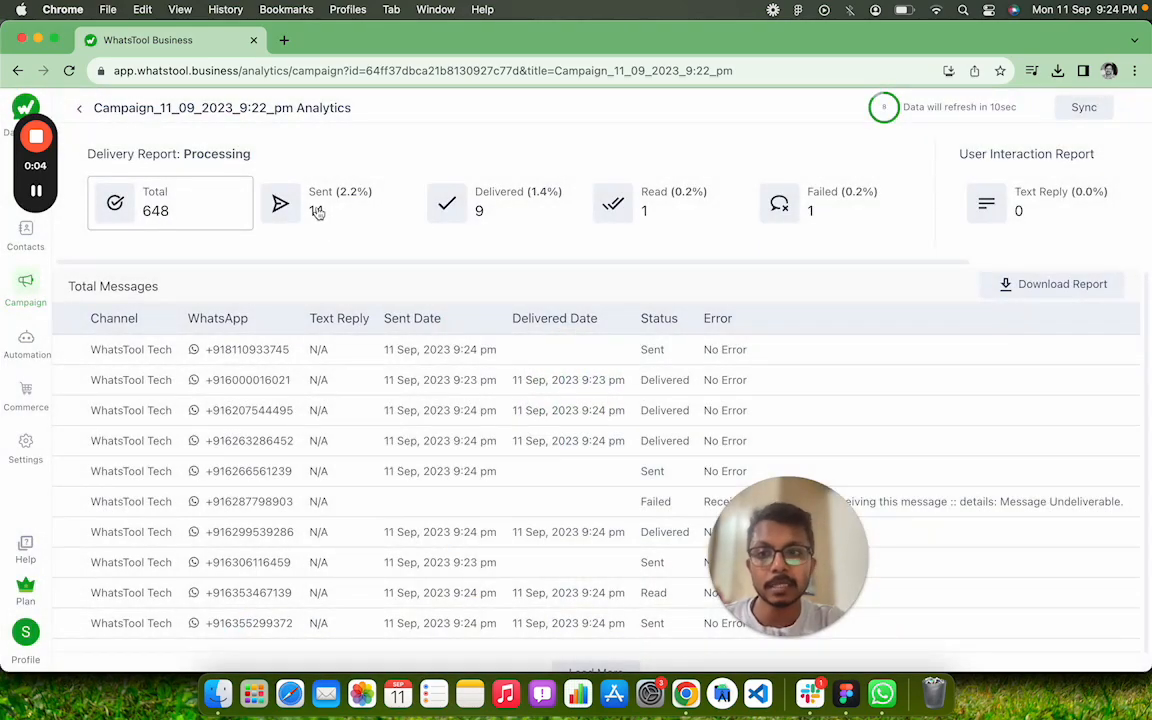
Step: Filter the analytics list to the 14 sent messages
left_click(336, 204)
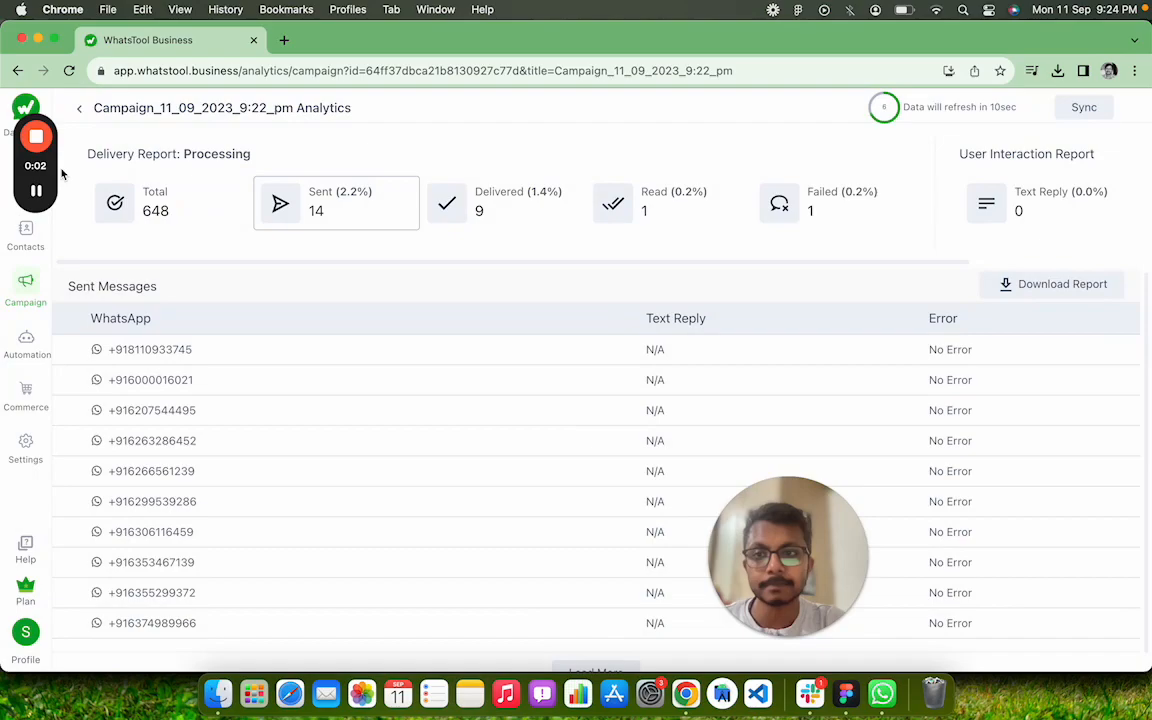